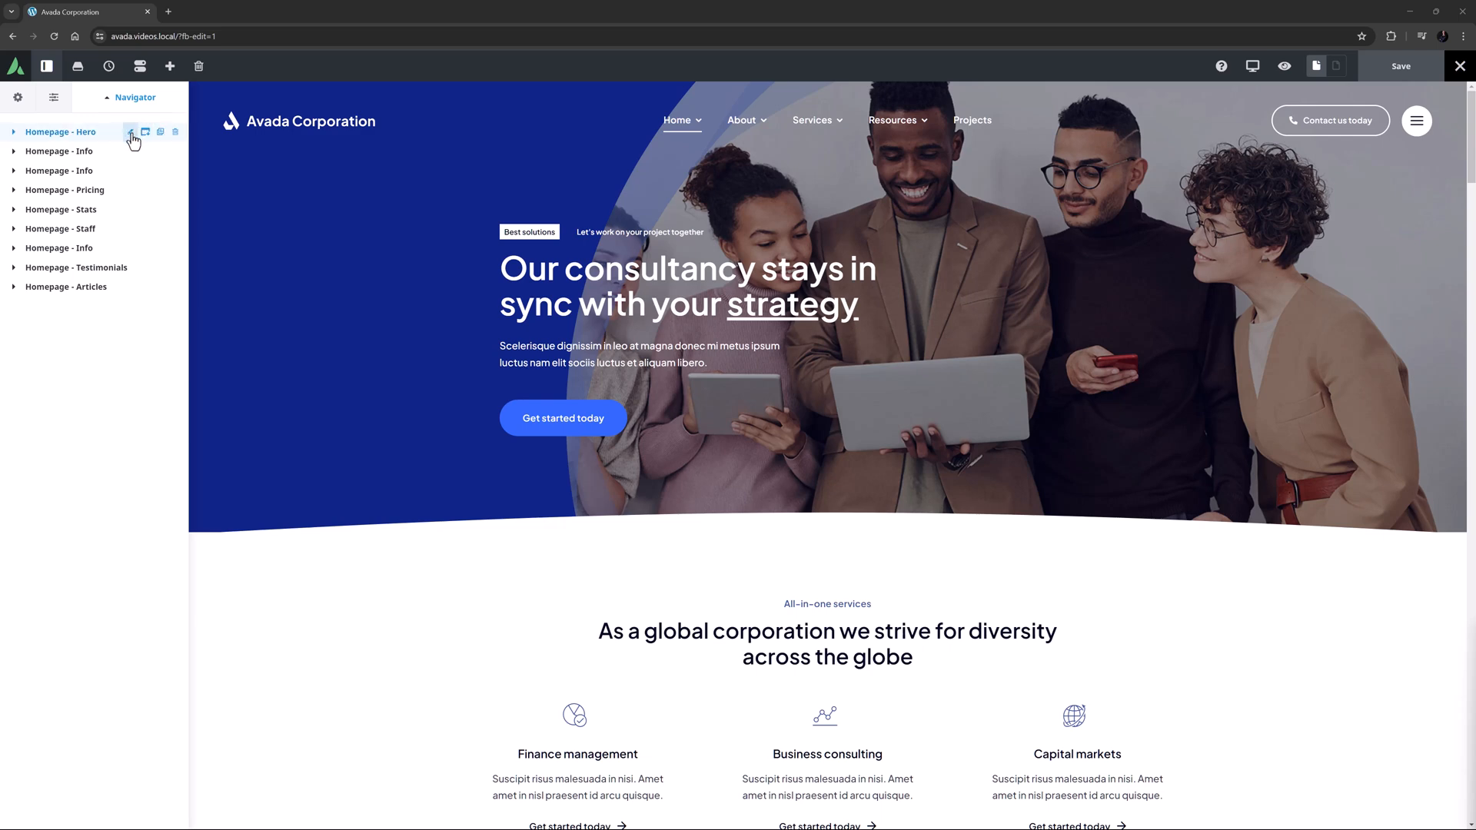
Bring up the Homepage - Hero container's Background options.
{"action": "left_click", "coordinate": [132, 132]}
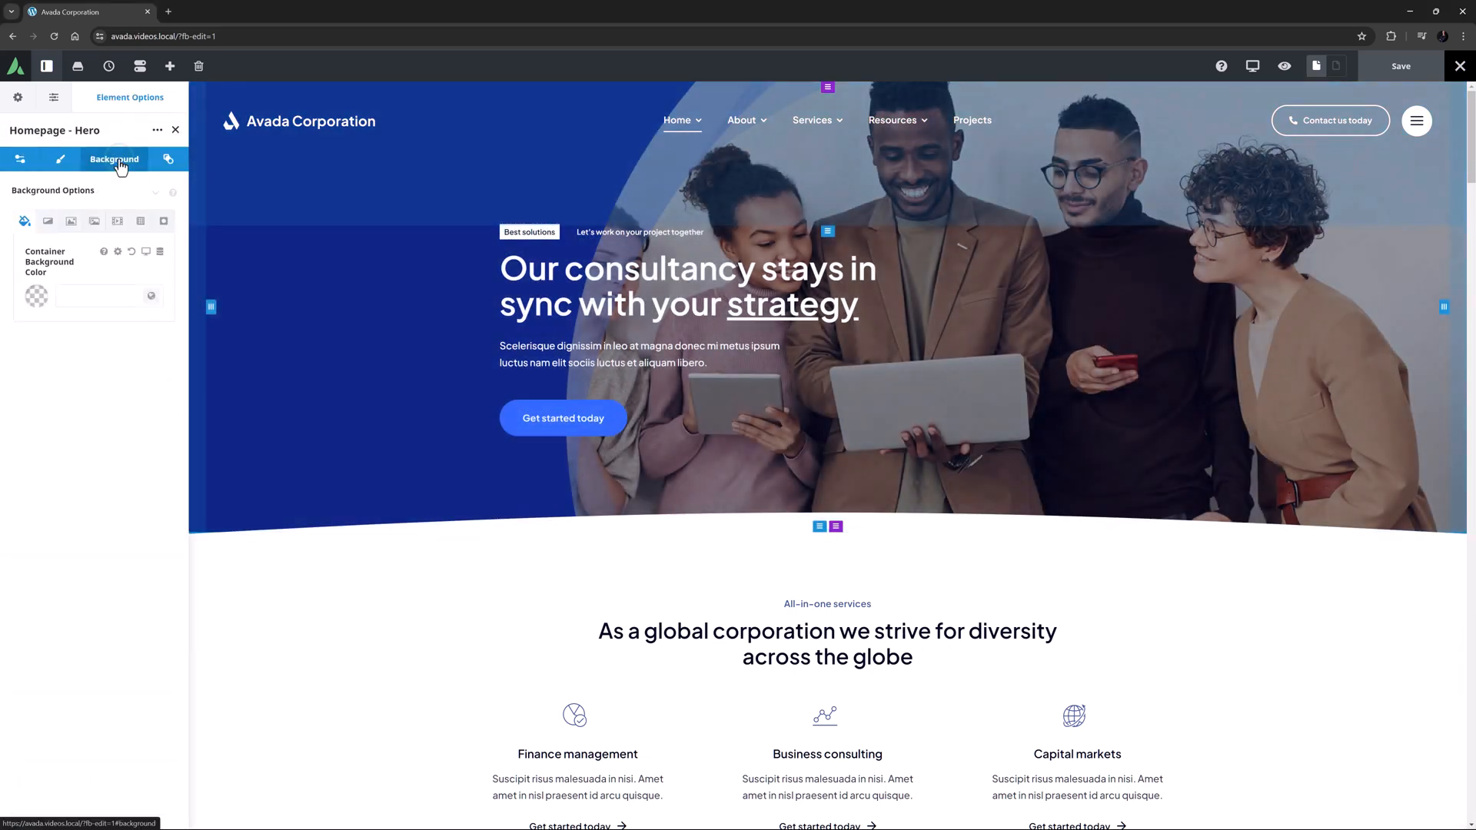
{"action": "left_click", "coordinate": [47, 222]}
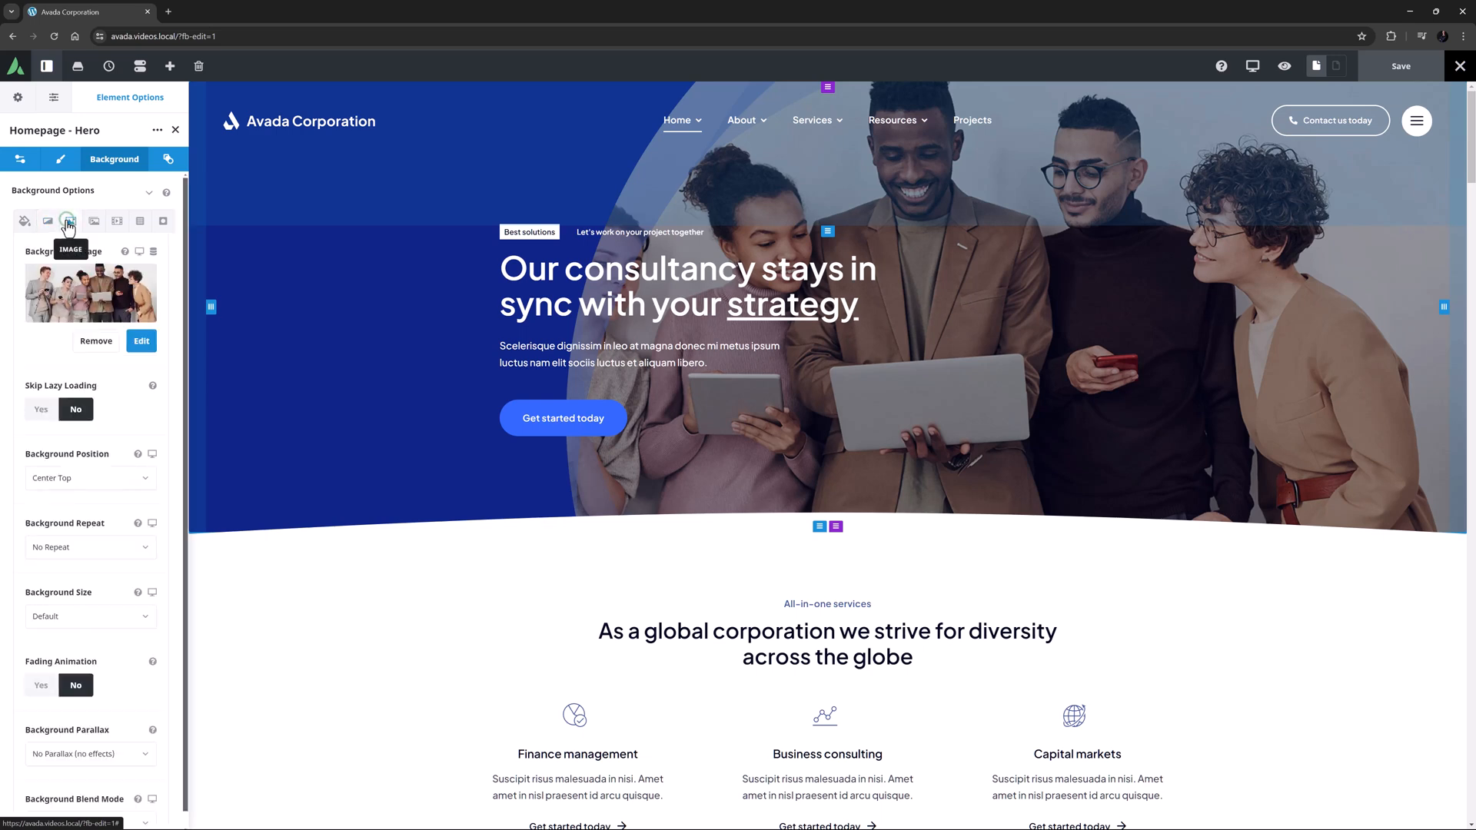
{"action": "mouse_move", "coordinate": [92, 226]}
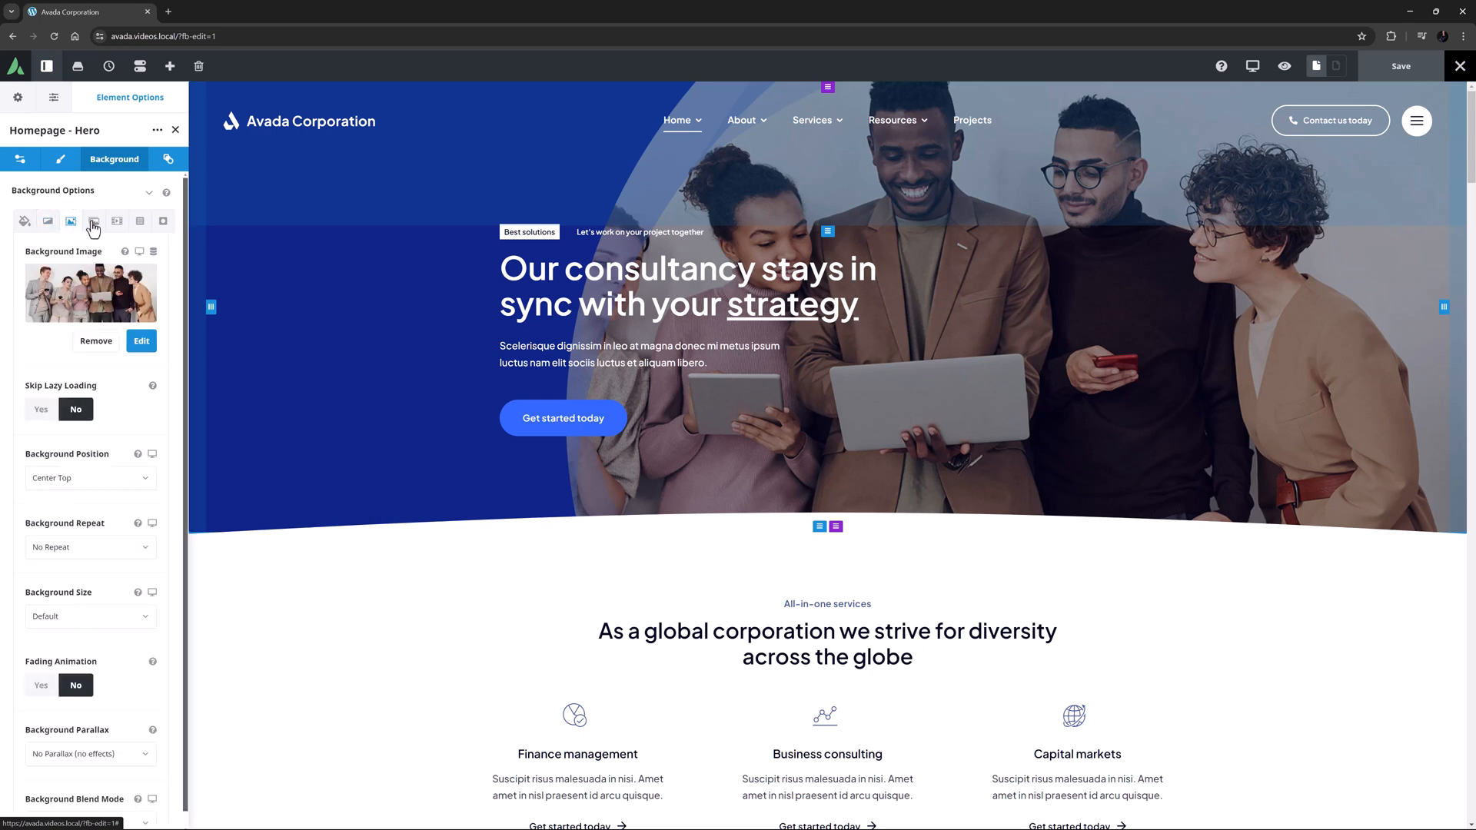
Show the hero background's Mask settings with inverted style, colors, opacity and transform.
{"action": "left_click", "coordinate": [163, 220]}
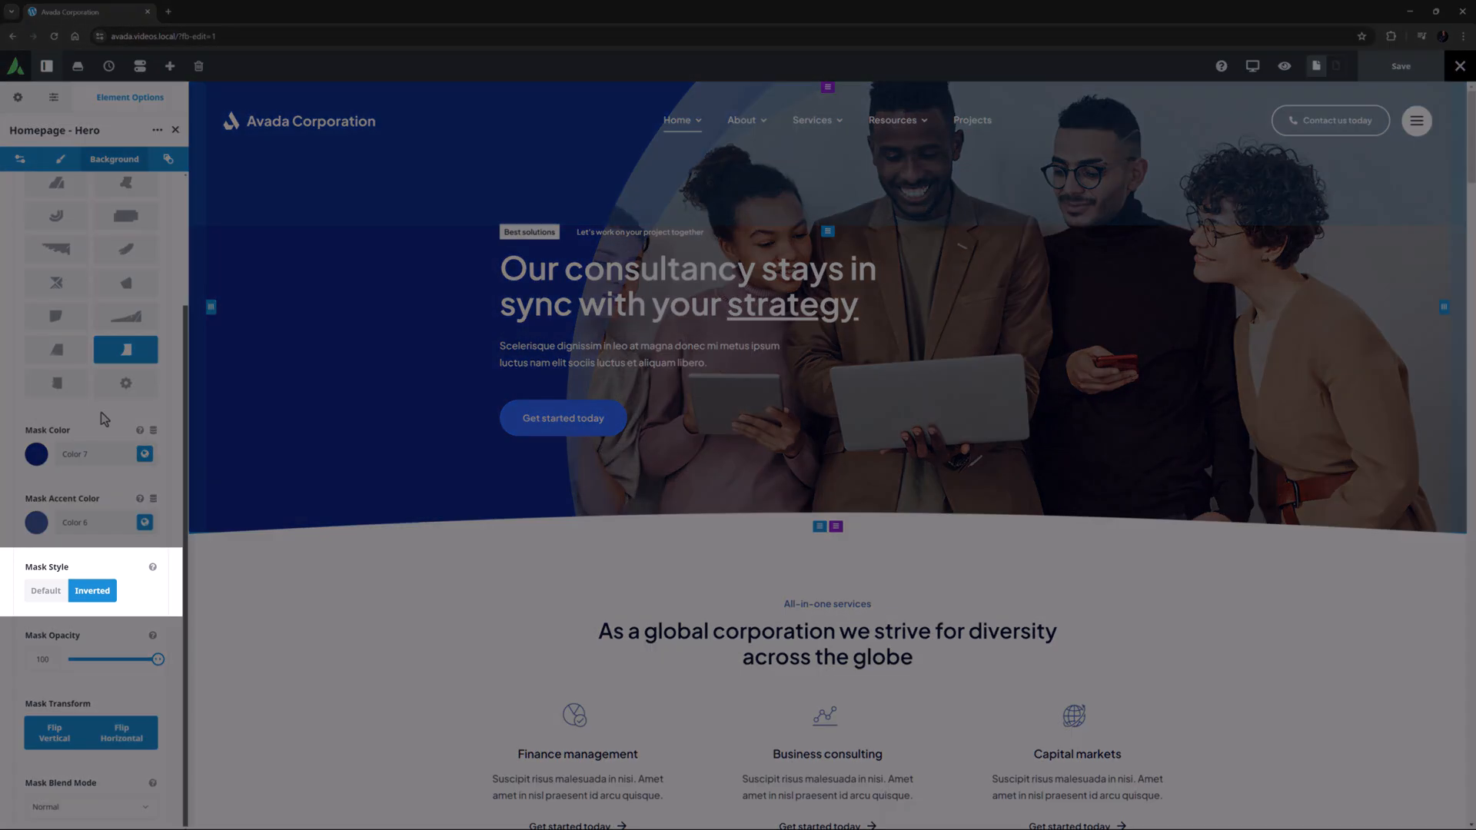
{"action": "left_click", "coordinate": [45, 591]}
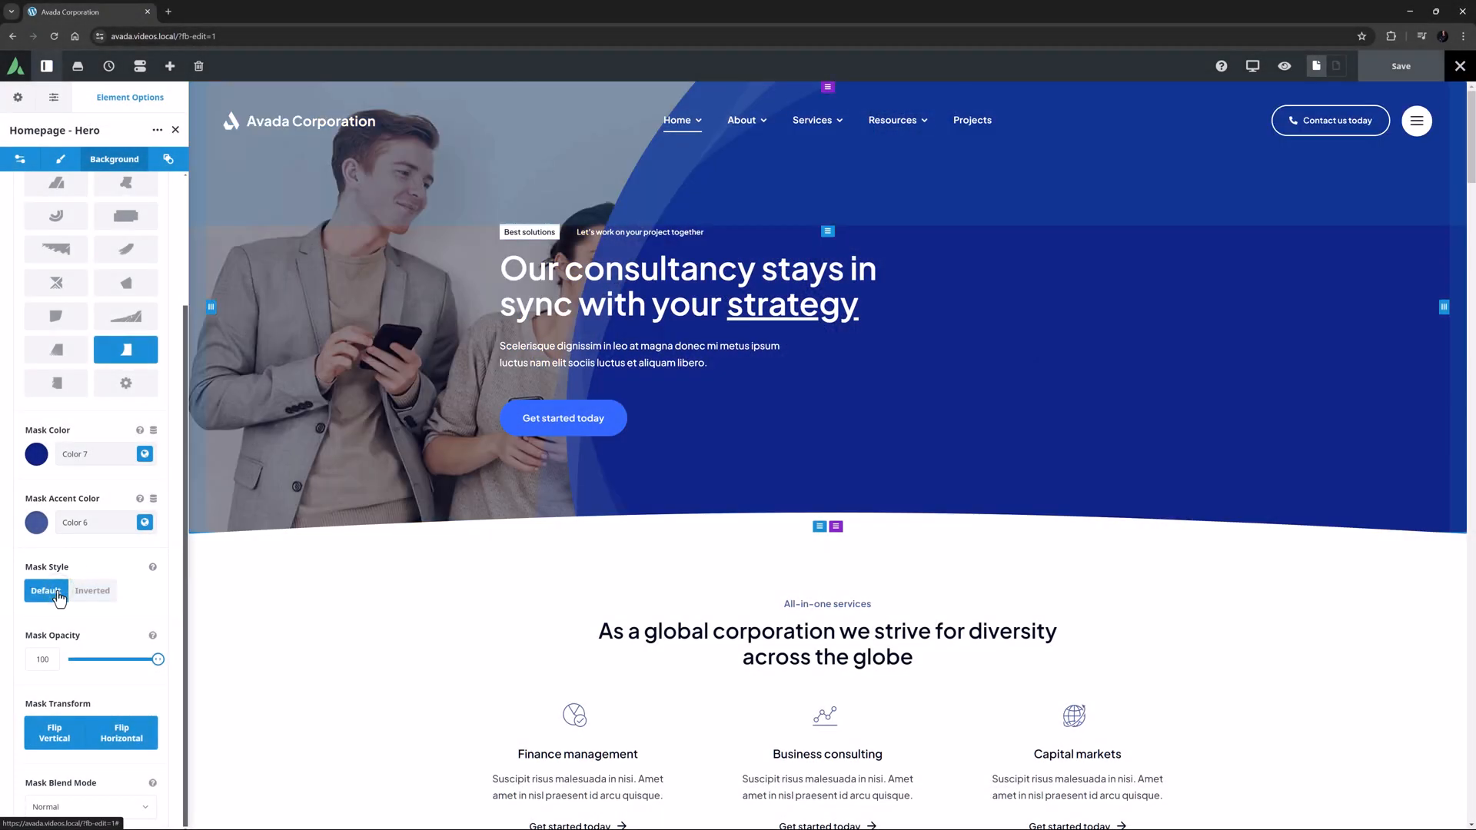
{"action": "left_click", "coordinate": [91, 591]}
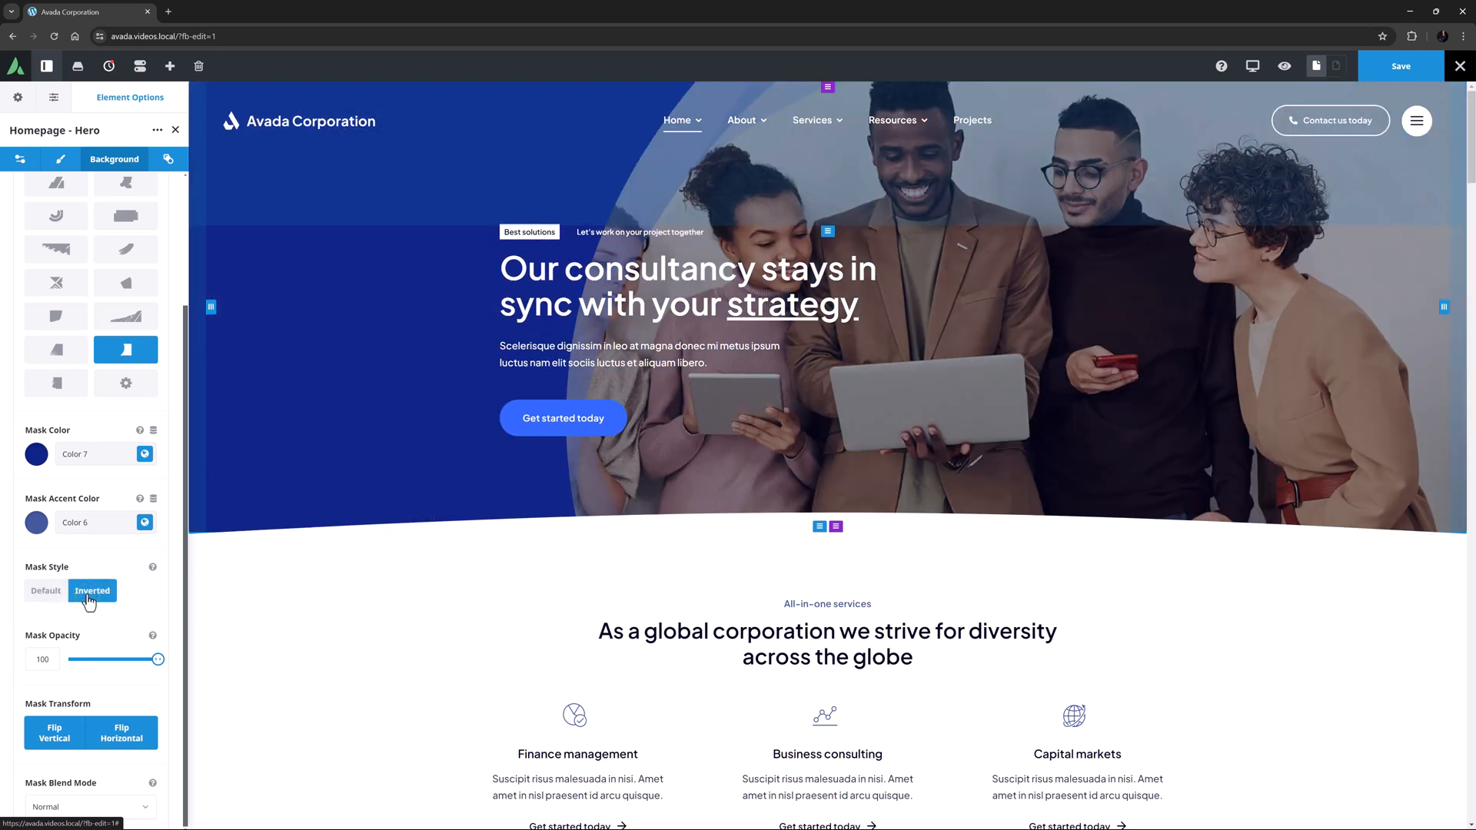
{"action": "mouse_move", "coordinate": [85, 647]}
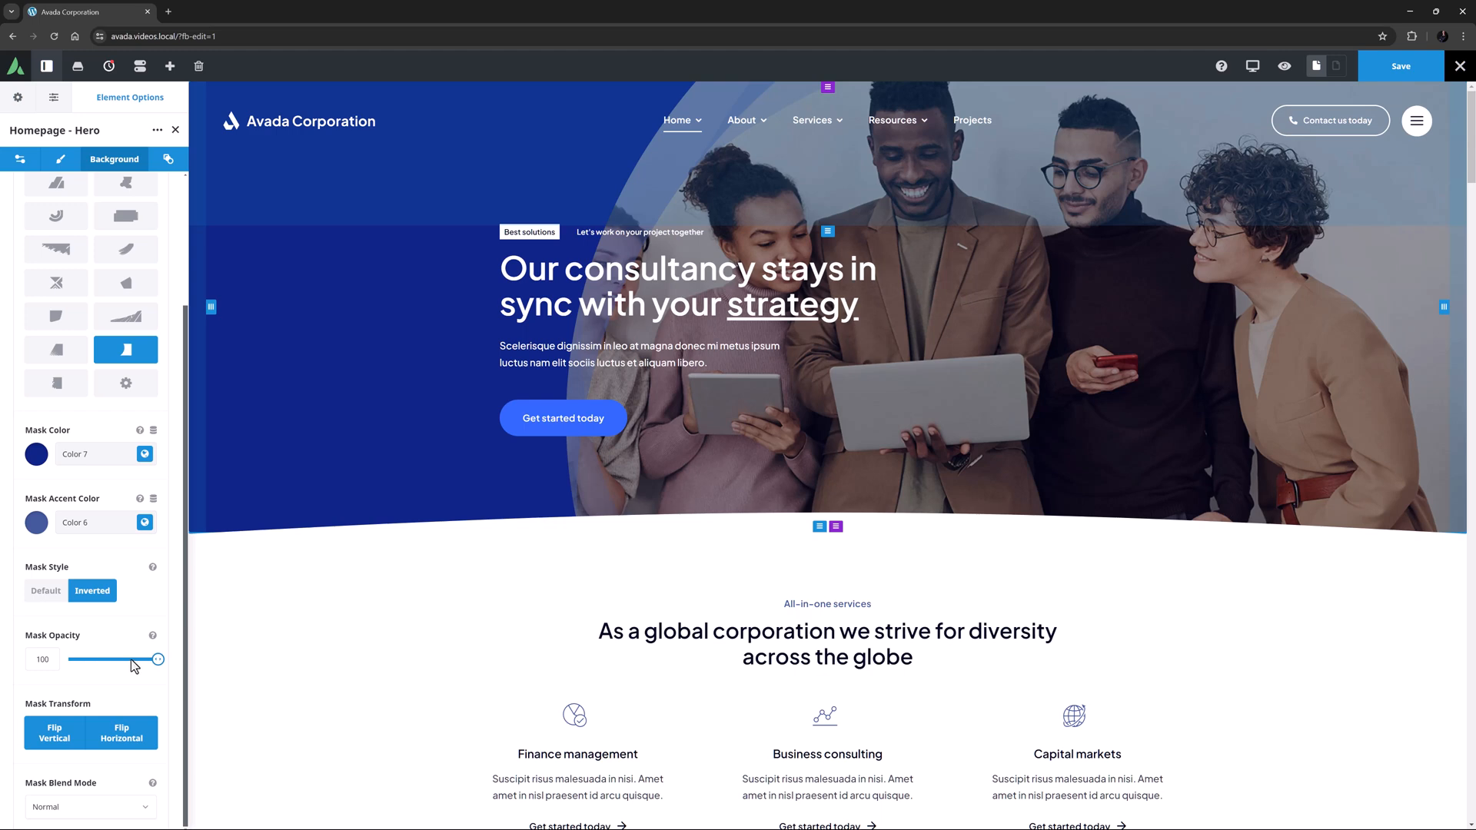
{"action": "left_click_drag", "start_coordinate": [159, 660], "coordinate": [133, 660]}
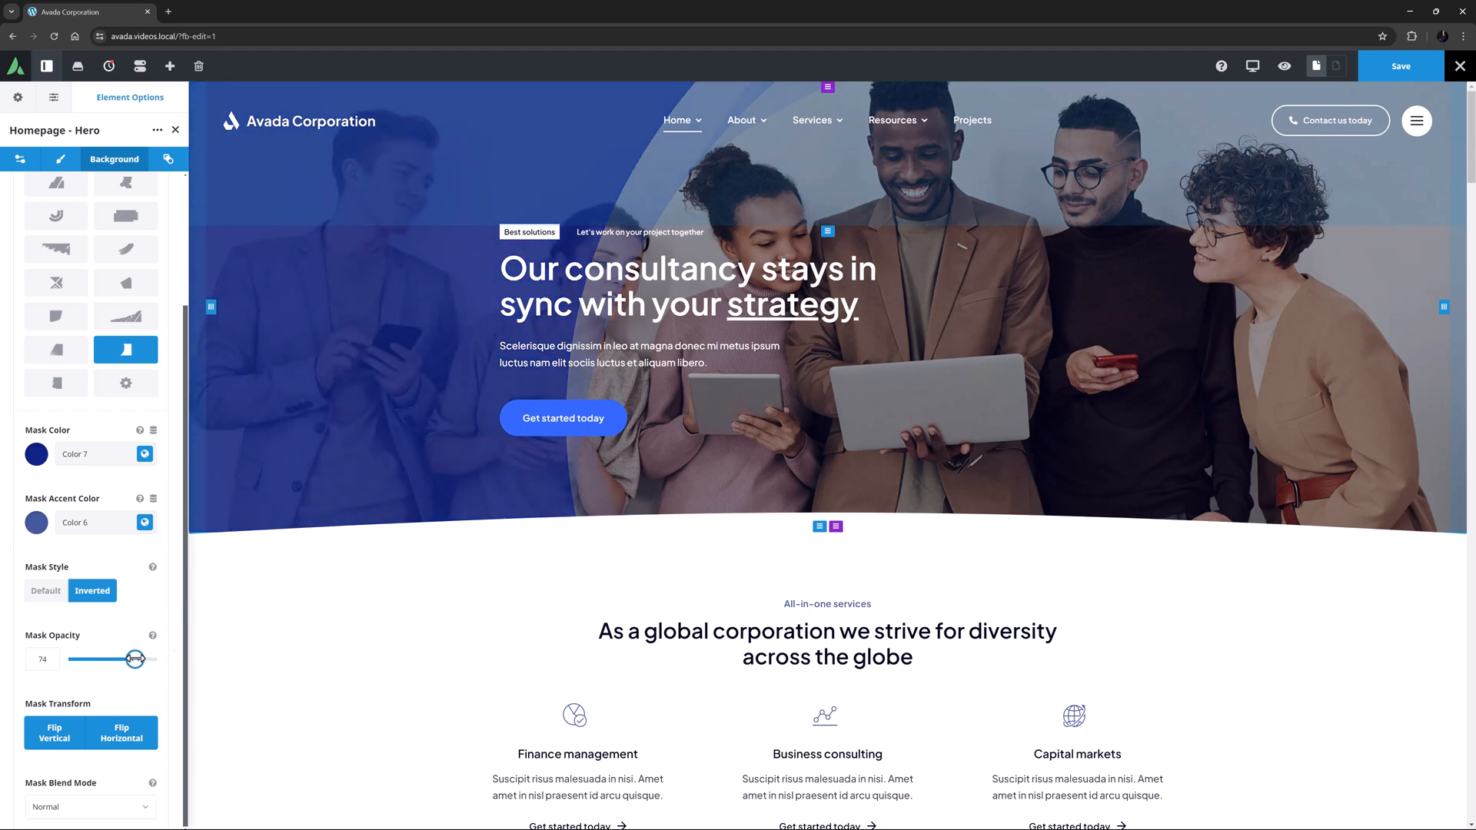
{"action": "left_click_drag", "start_coordinate": [134, 659], "coordinate": [129, 660]}
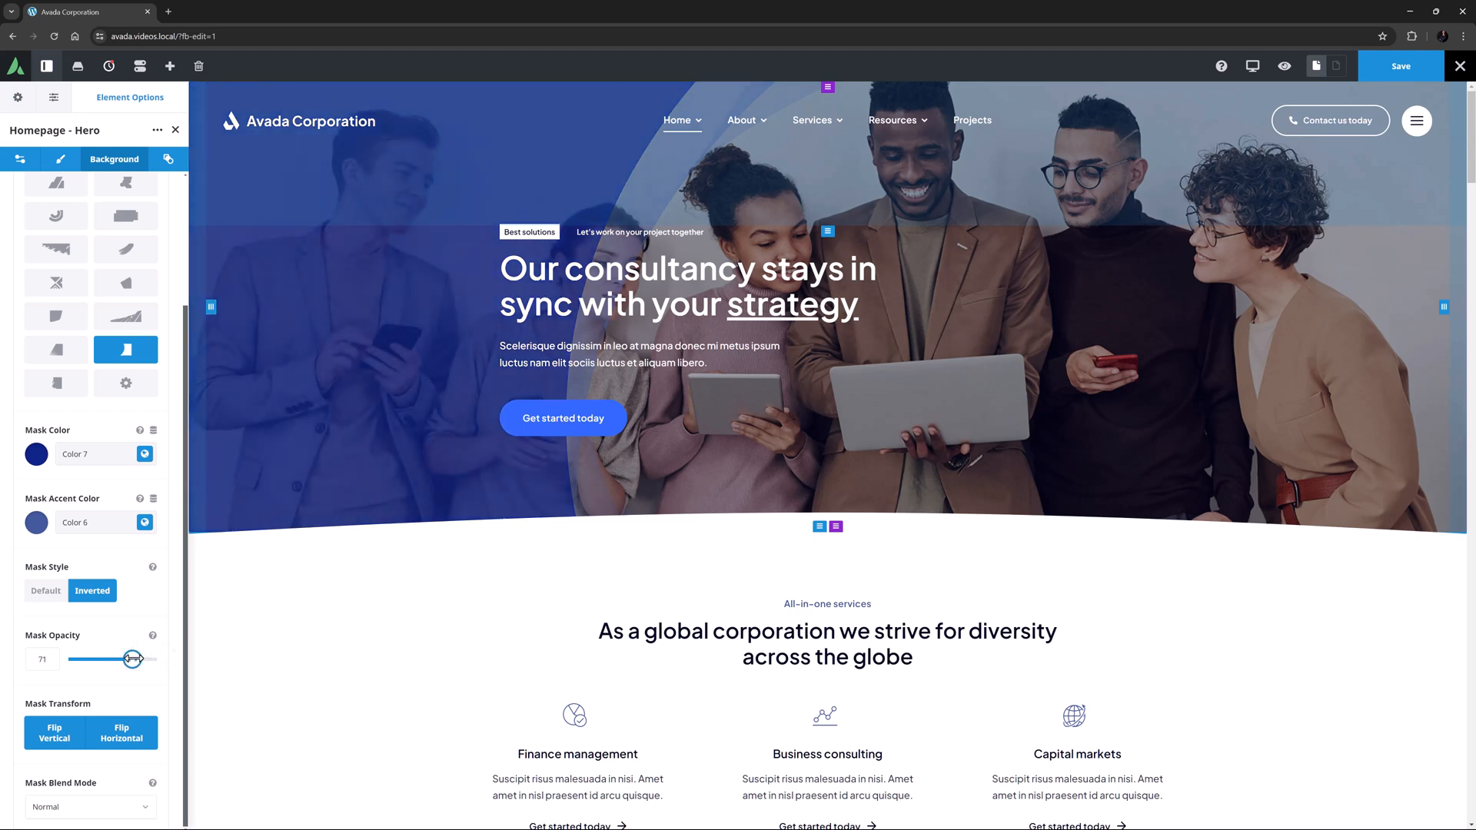
{"action": "left_click_drag", "start_coordinate": [129, 660], "coordinate": [160, 660]}
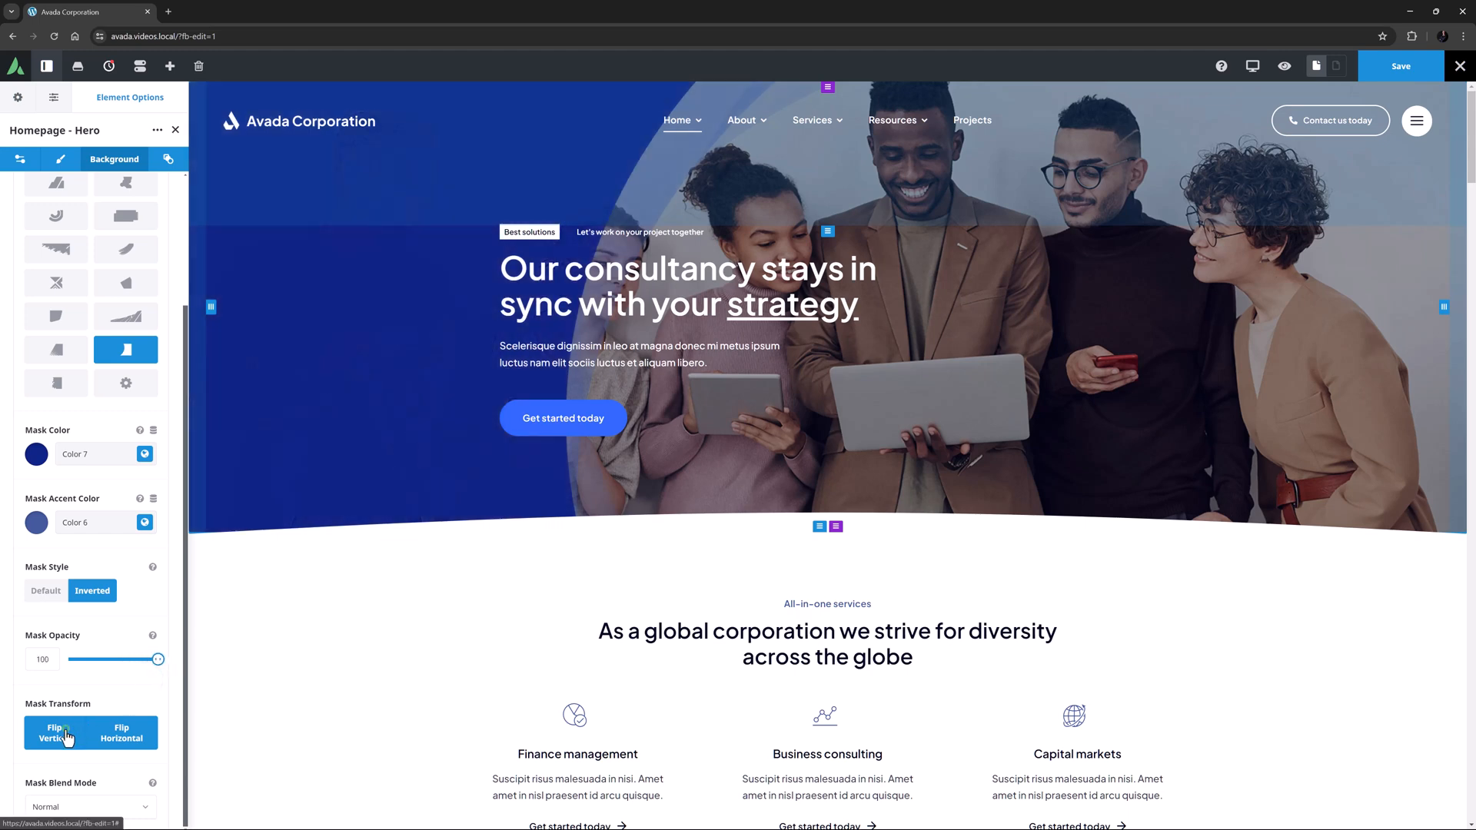
Toggle the hero mask's Flip Vertical and Flip Horizontal transform options.
{"action": "left_click", "coordinate": [119, 731]}
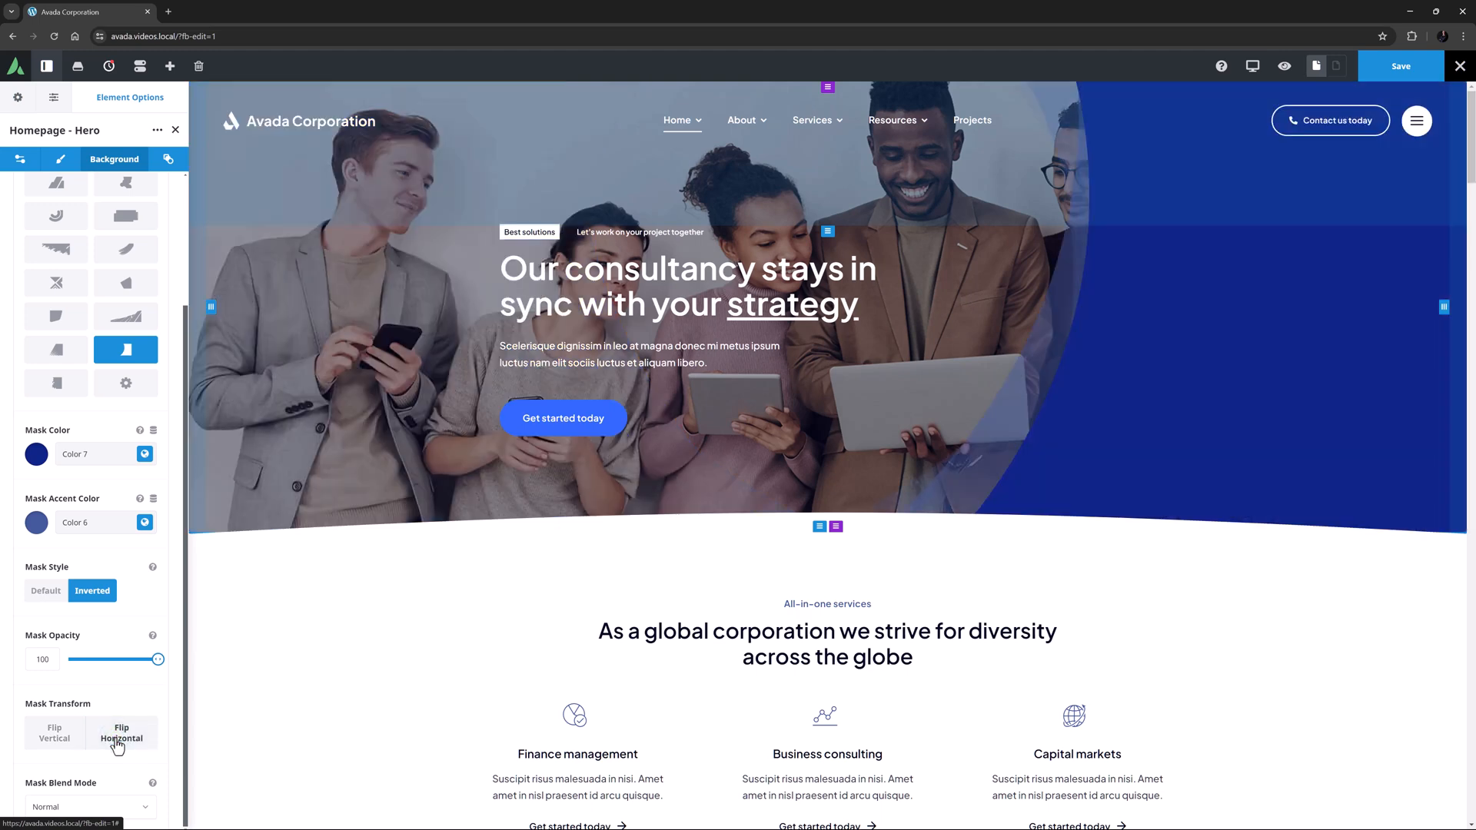
{"action": "left_click", "coordinate": [54, 732]}
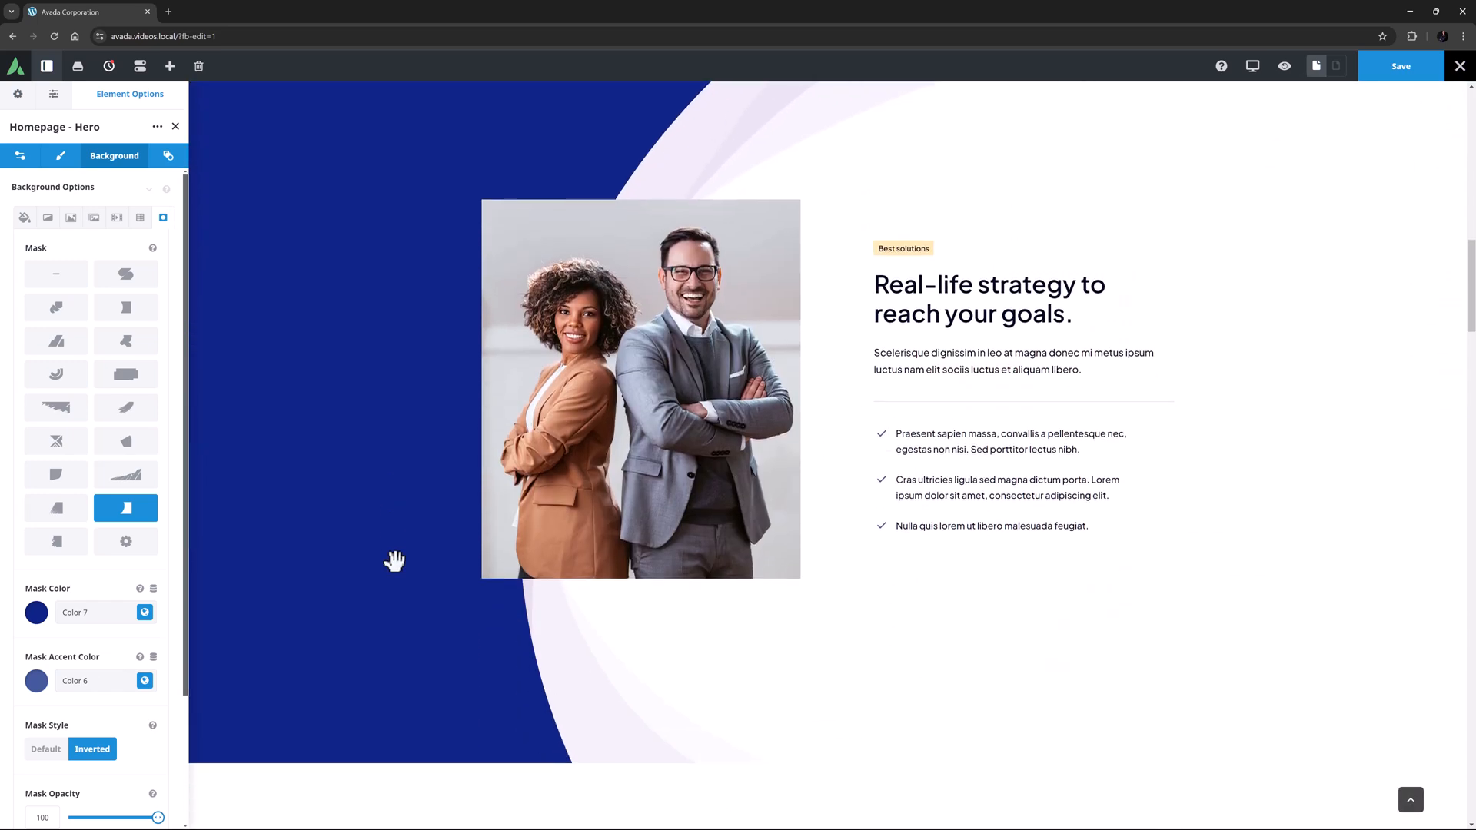
Select the two-person photo and show its Design options with image mask shapes.
{"action": "left_click", "coordinate": [640, 389]}
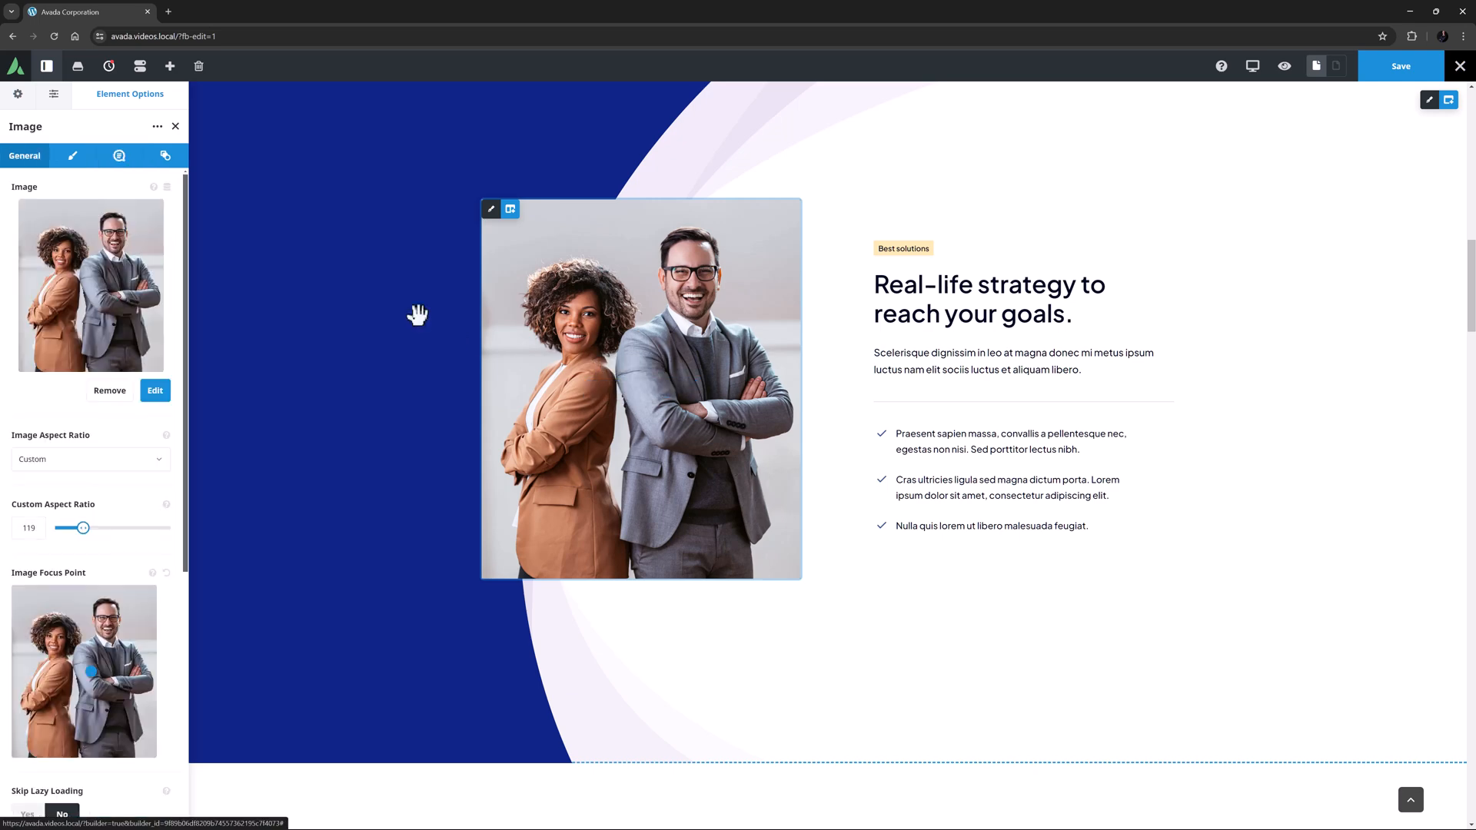
{"action": "left_click", "coordinate": [73, 156]}
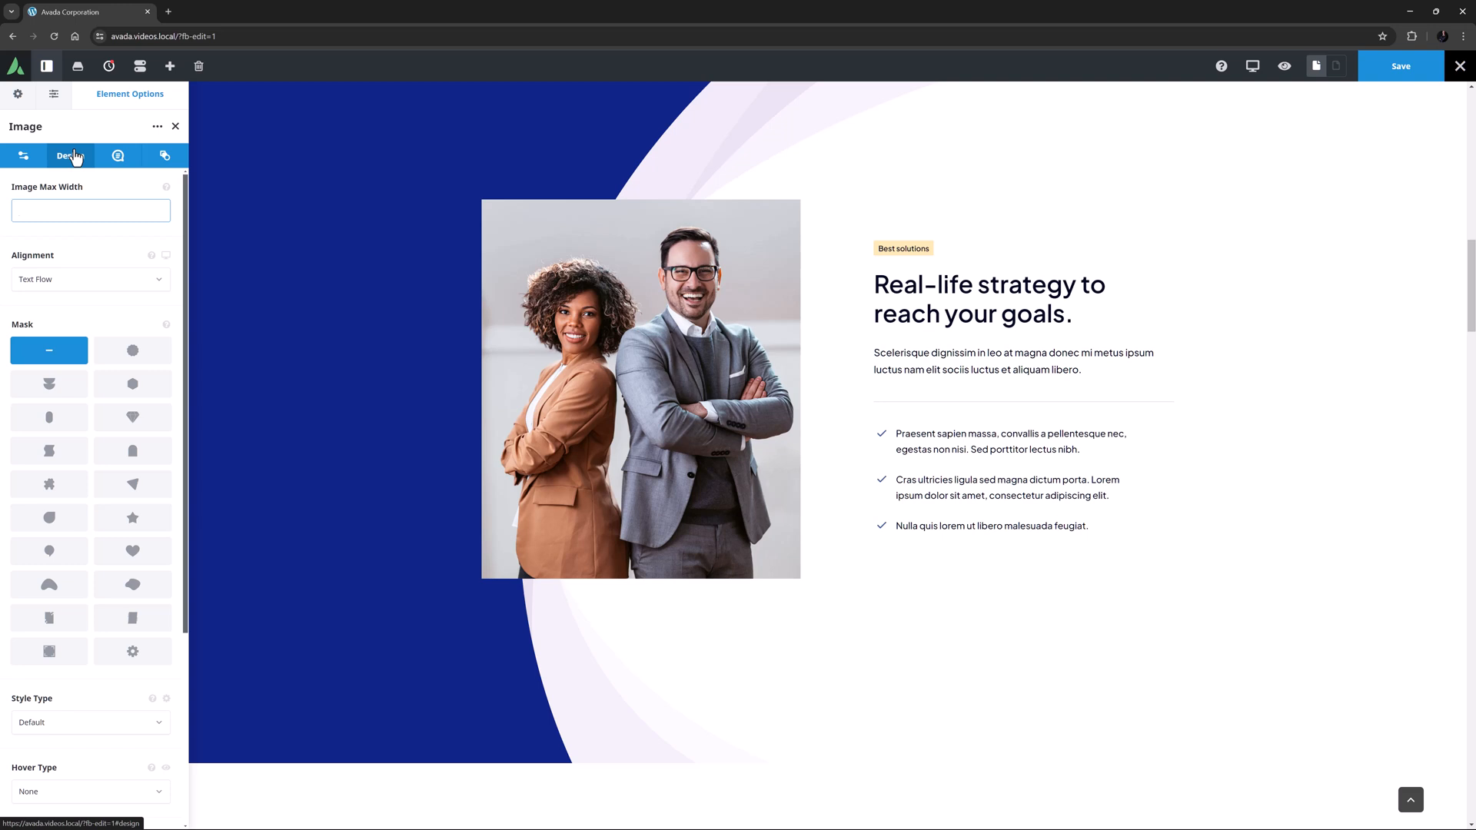
{"action": "left_click", "coordinate": [91, 211]}
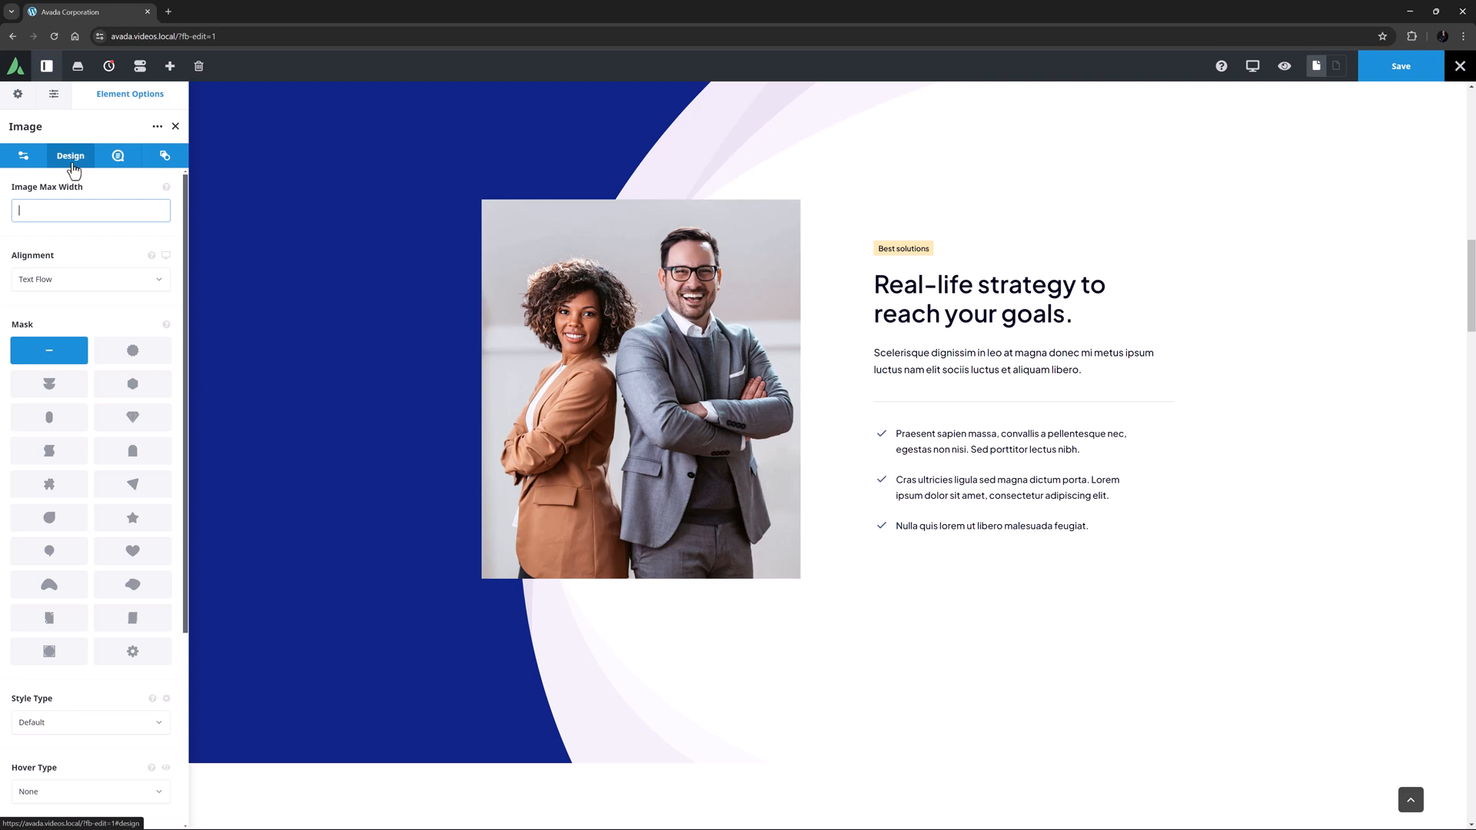
{"action": "mouse_move", "coordinate": [132, 351]}
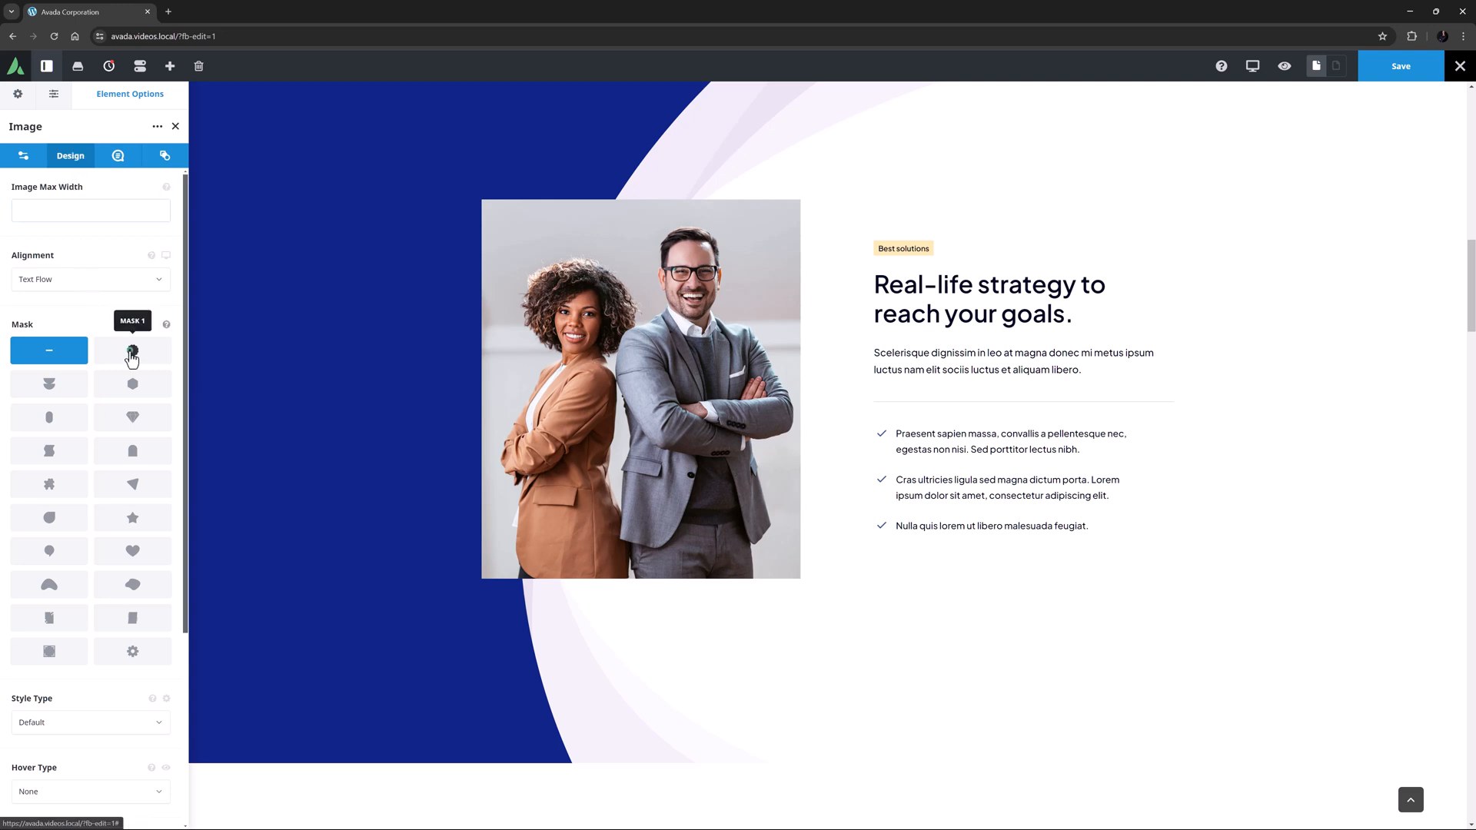
Try the wavy circle mask, then apply the hexagon cluster mask with Mask Size on Fit.
{"action": "left_click", "coordinate": [133, 351]}
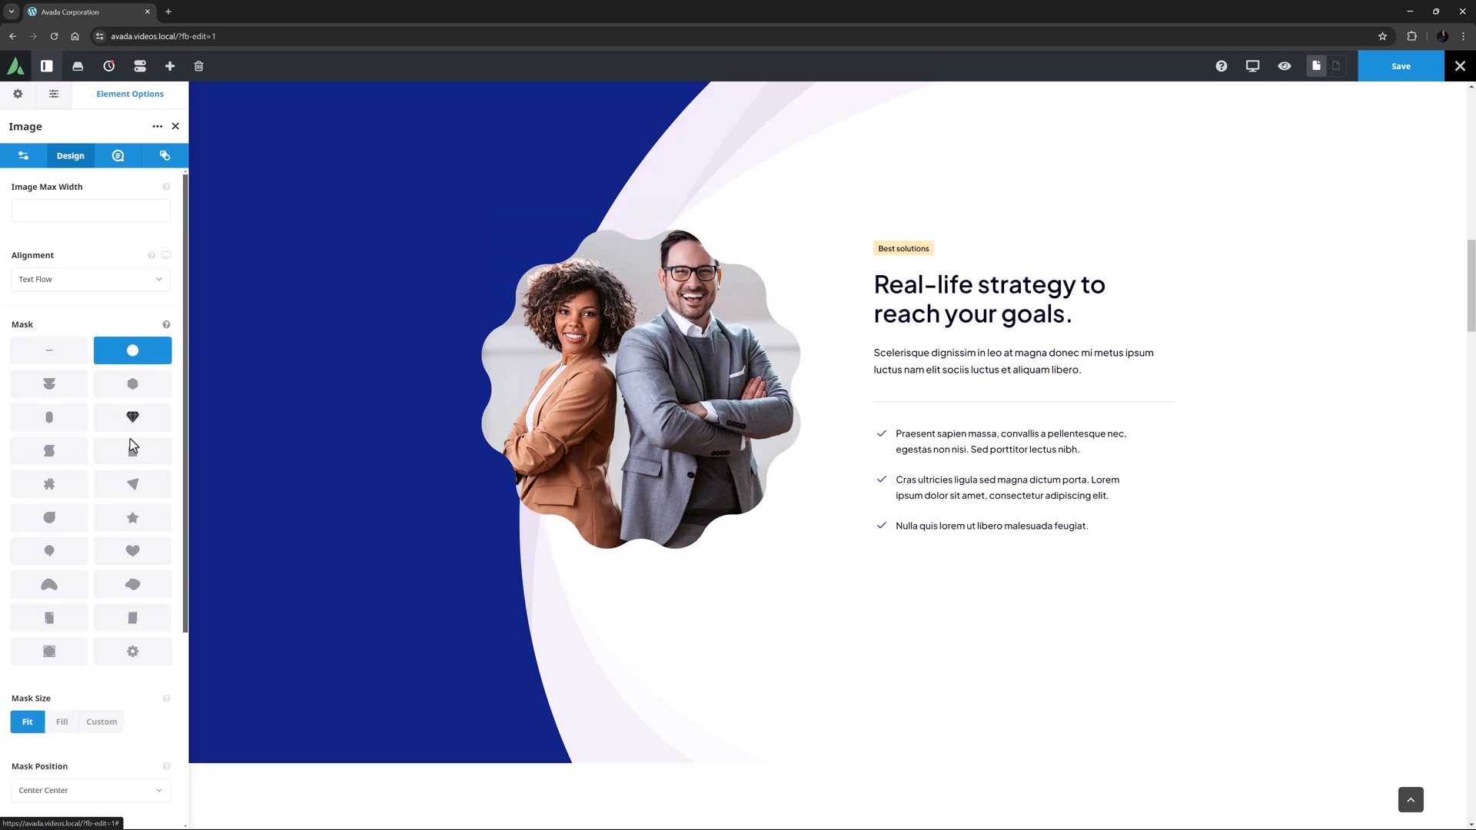
{"action": "left_click", "coordinate": [50, 484]}
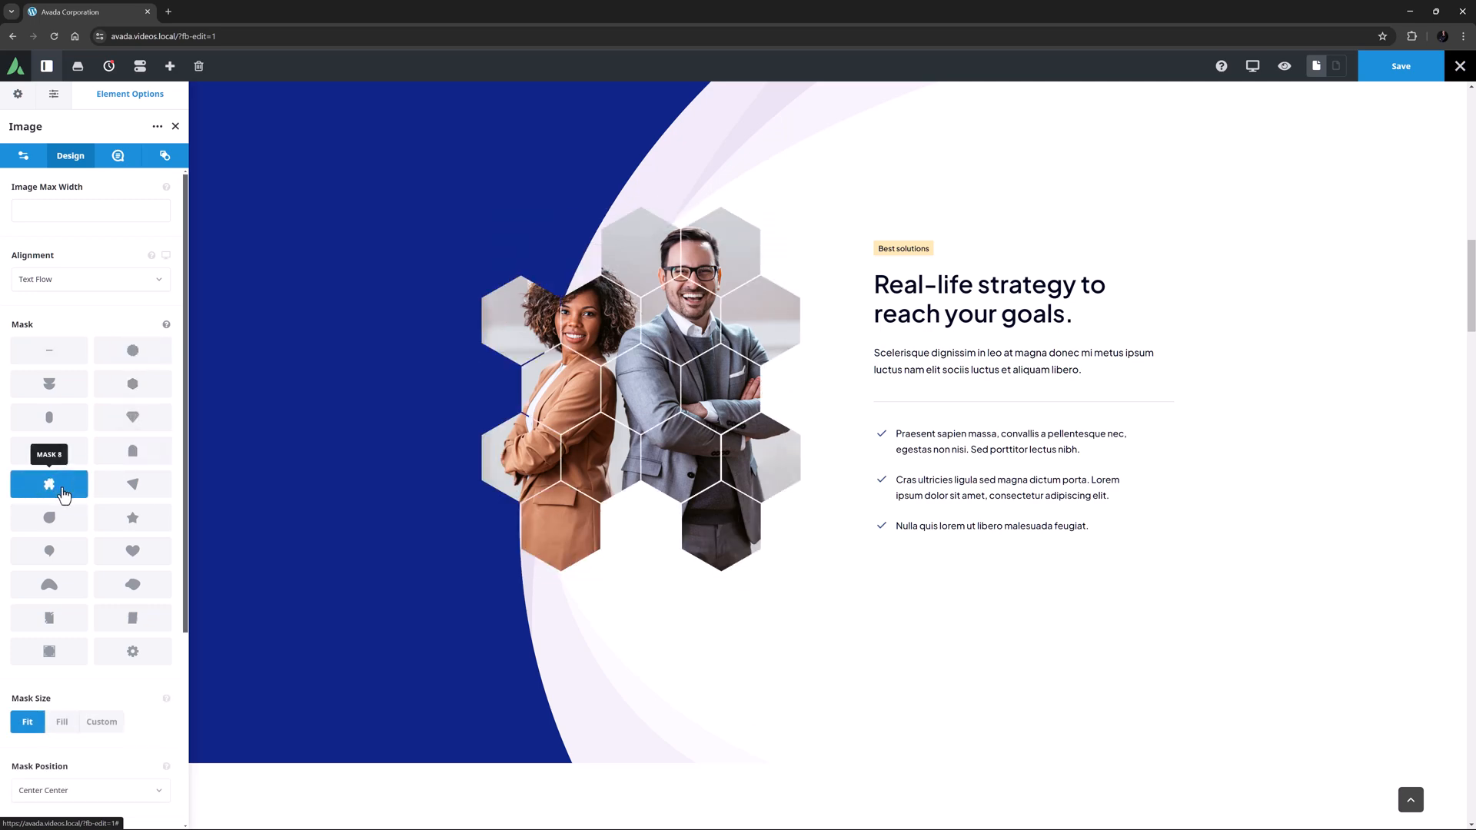
{"action": "scroll", "scroll_direction": "down", "scroll_amount": 3}
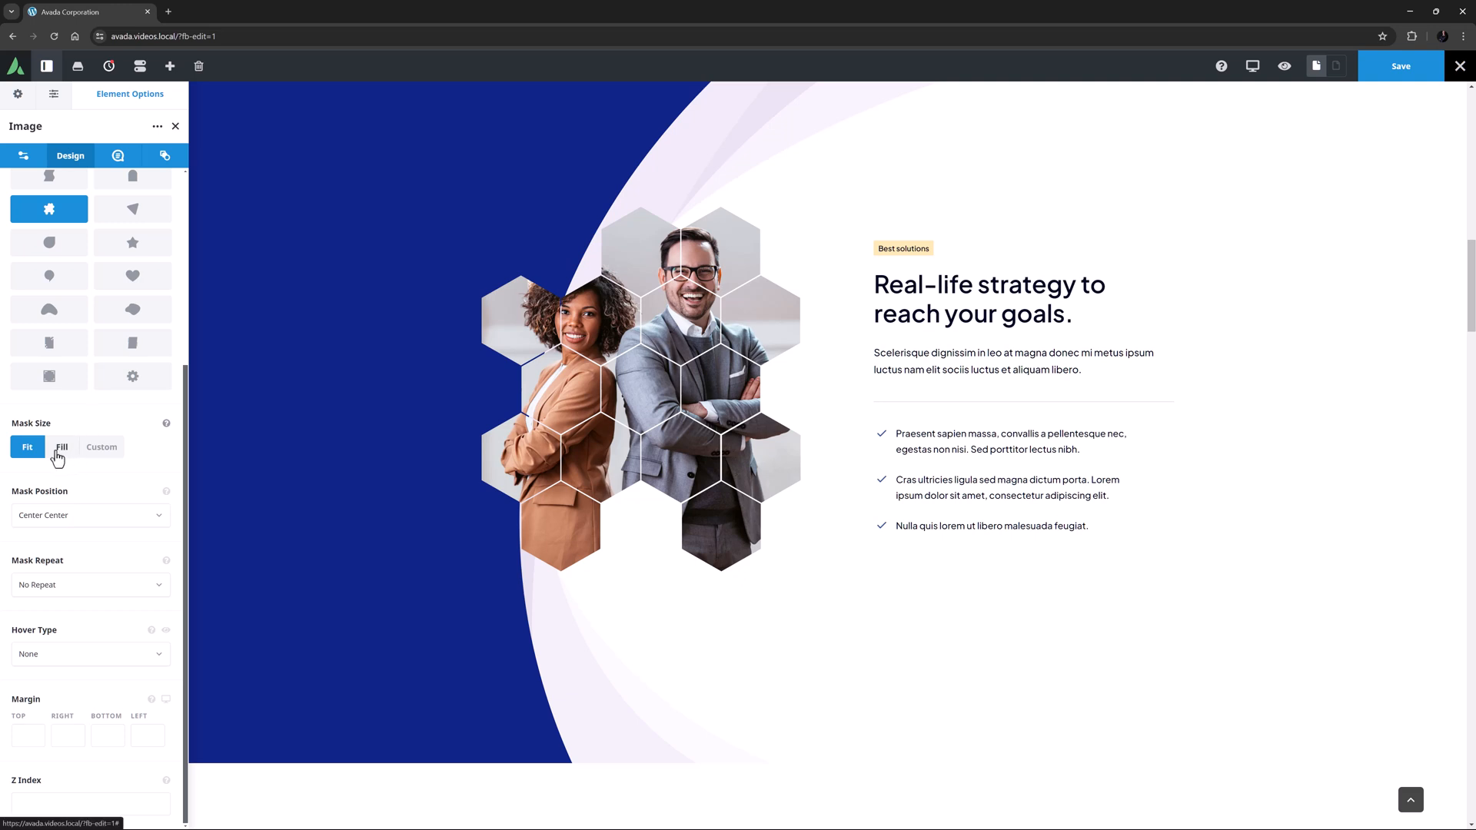
Toggle the hexagon mask's size between Fill and Custom, leaving the size field empty.
{"action": "left_click", "coordinate": [62, 446]}
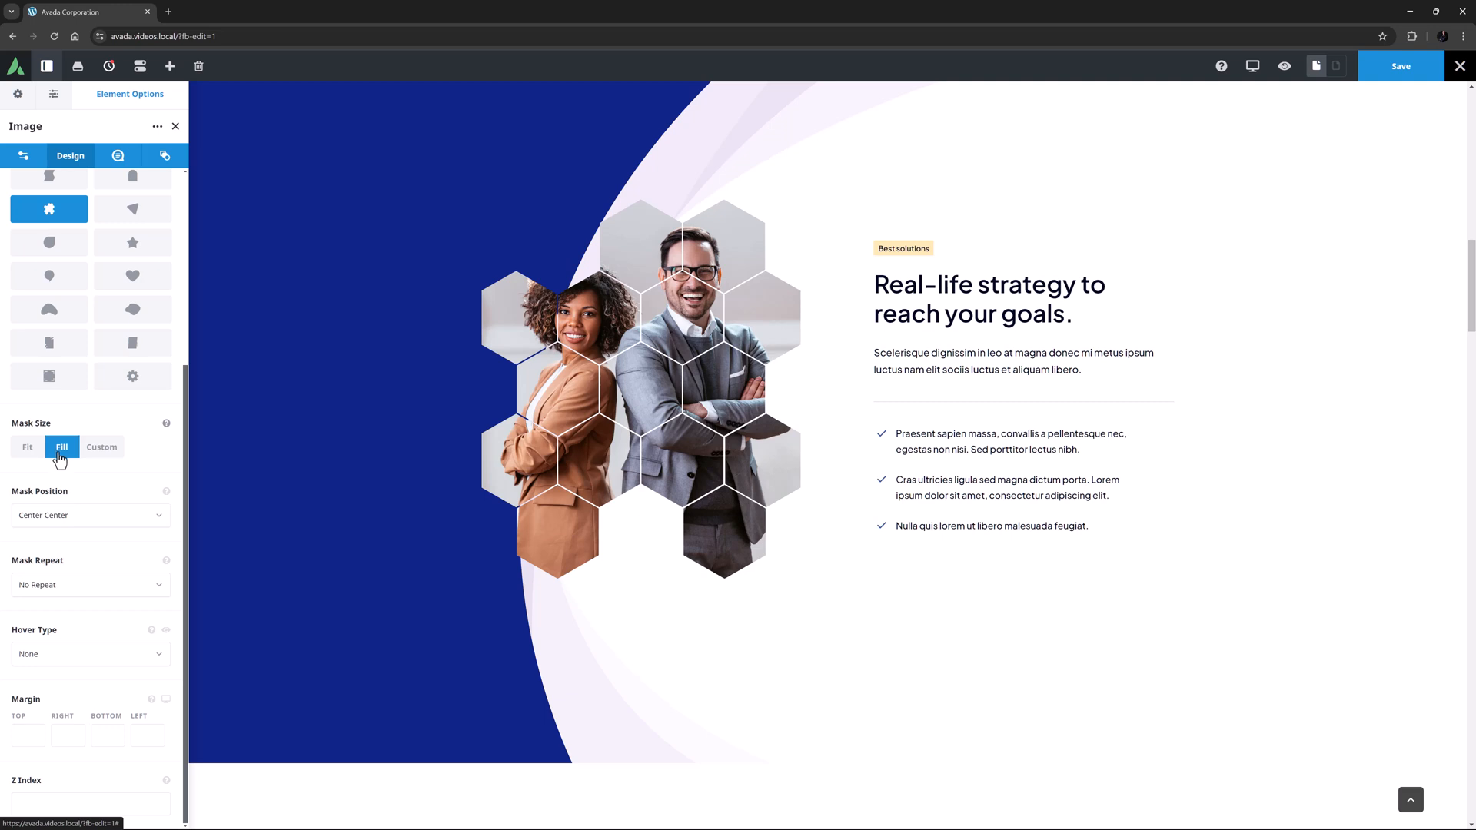
{"action": "left_click", "coordinate": [101, 446]}
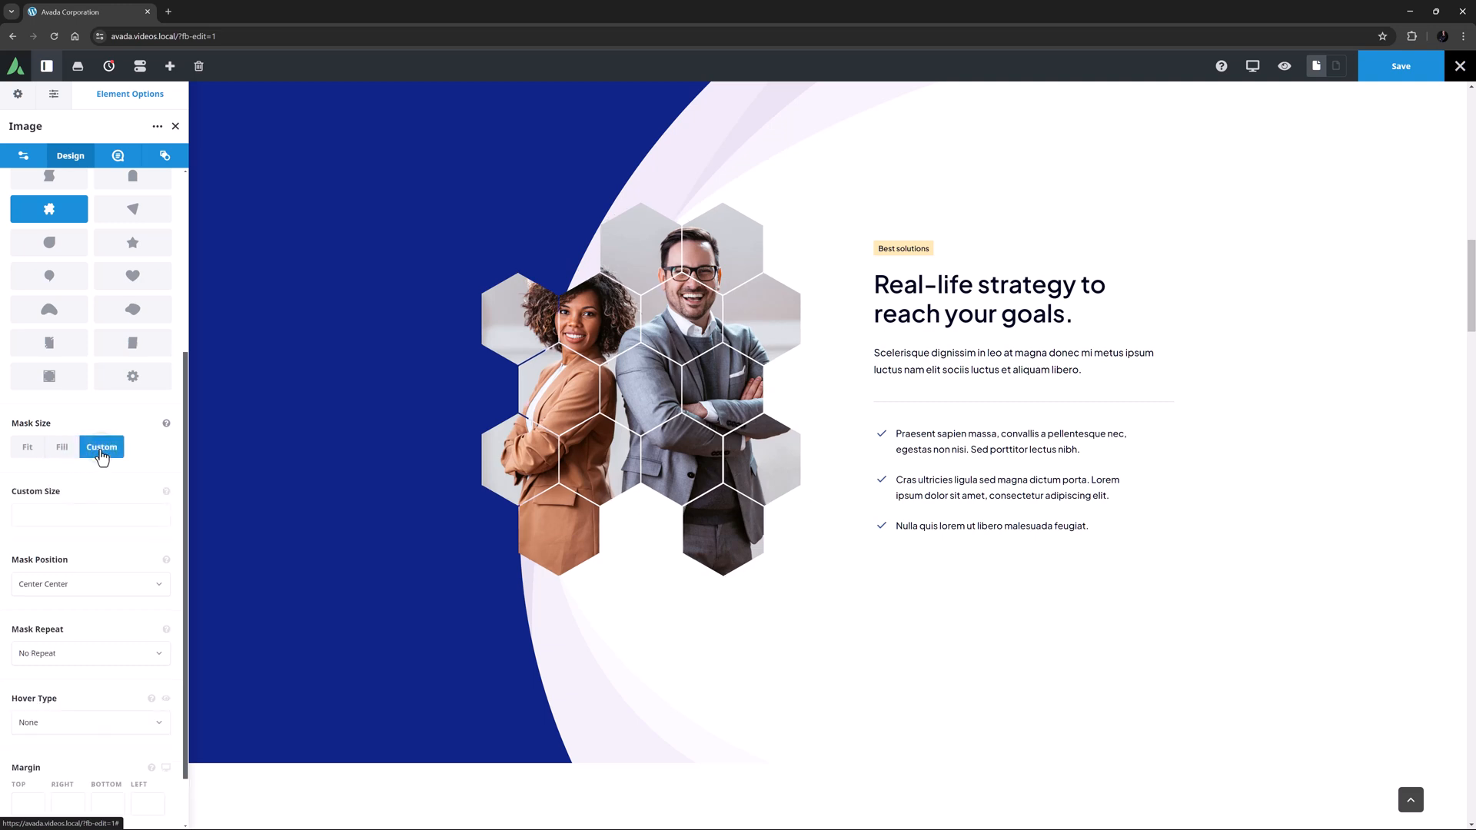
{"action": "left_click", "coordinate": [91, 514]}
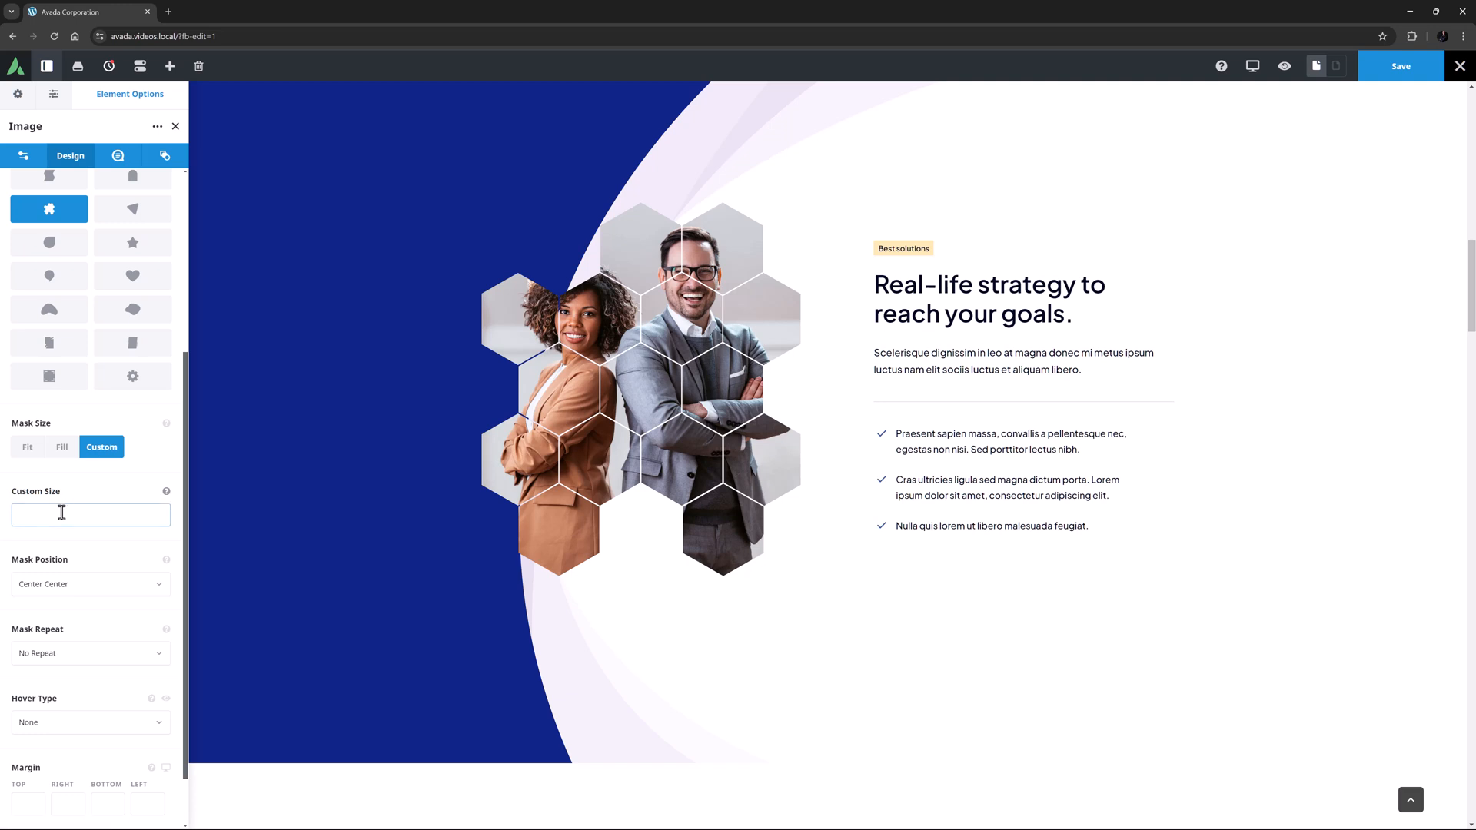
{"action": "left_click", "coordinate": [61, 446]}
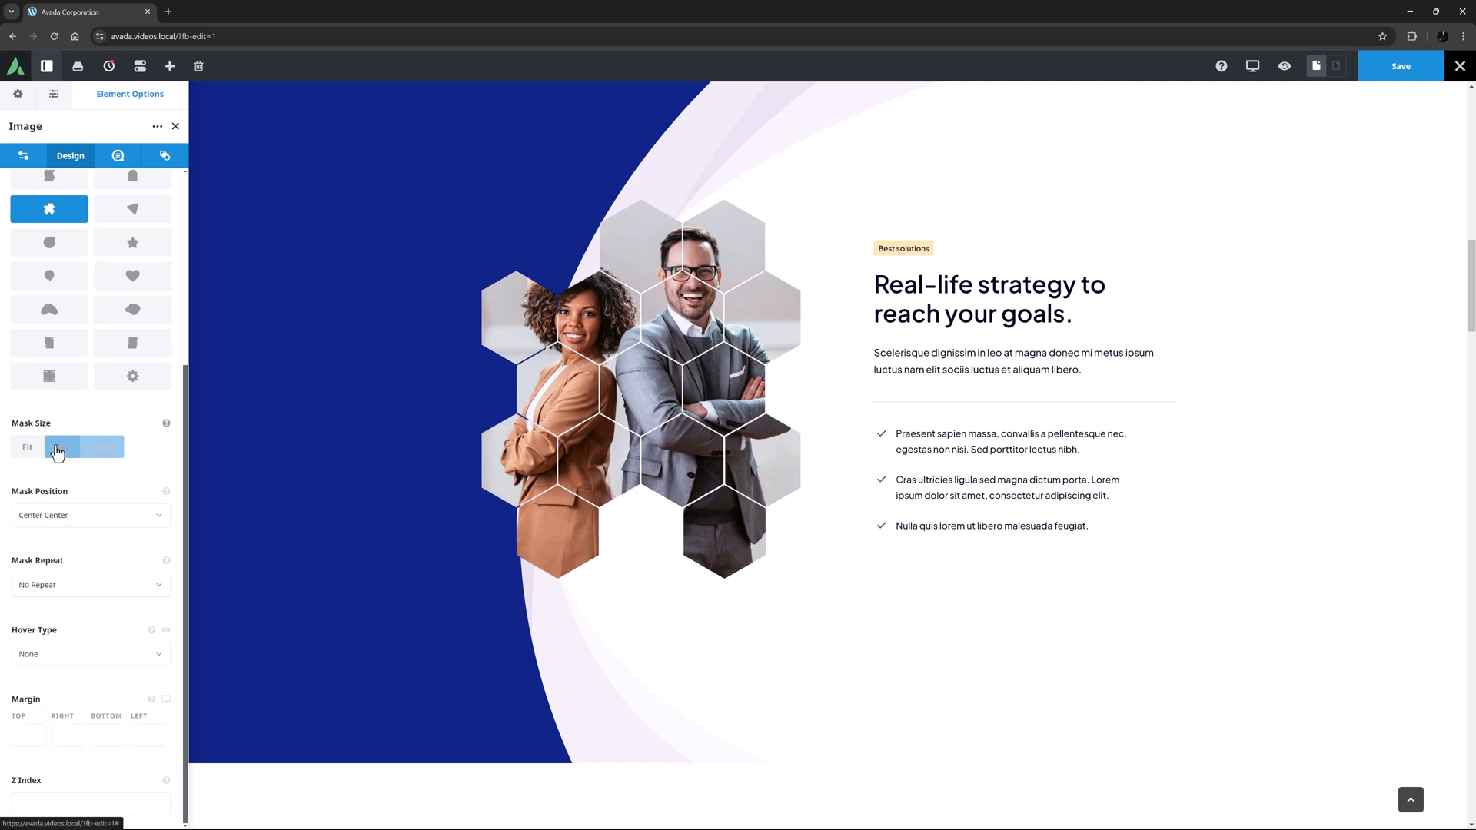
{"action": "left_click", "coordinate": [62, 446]}
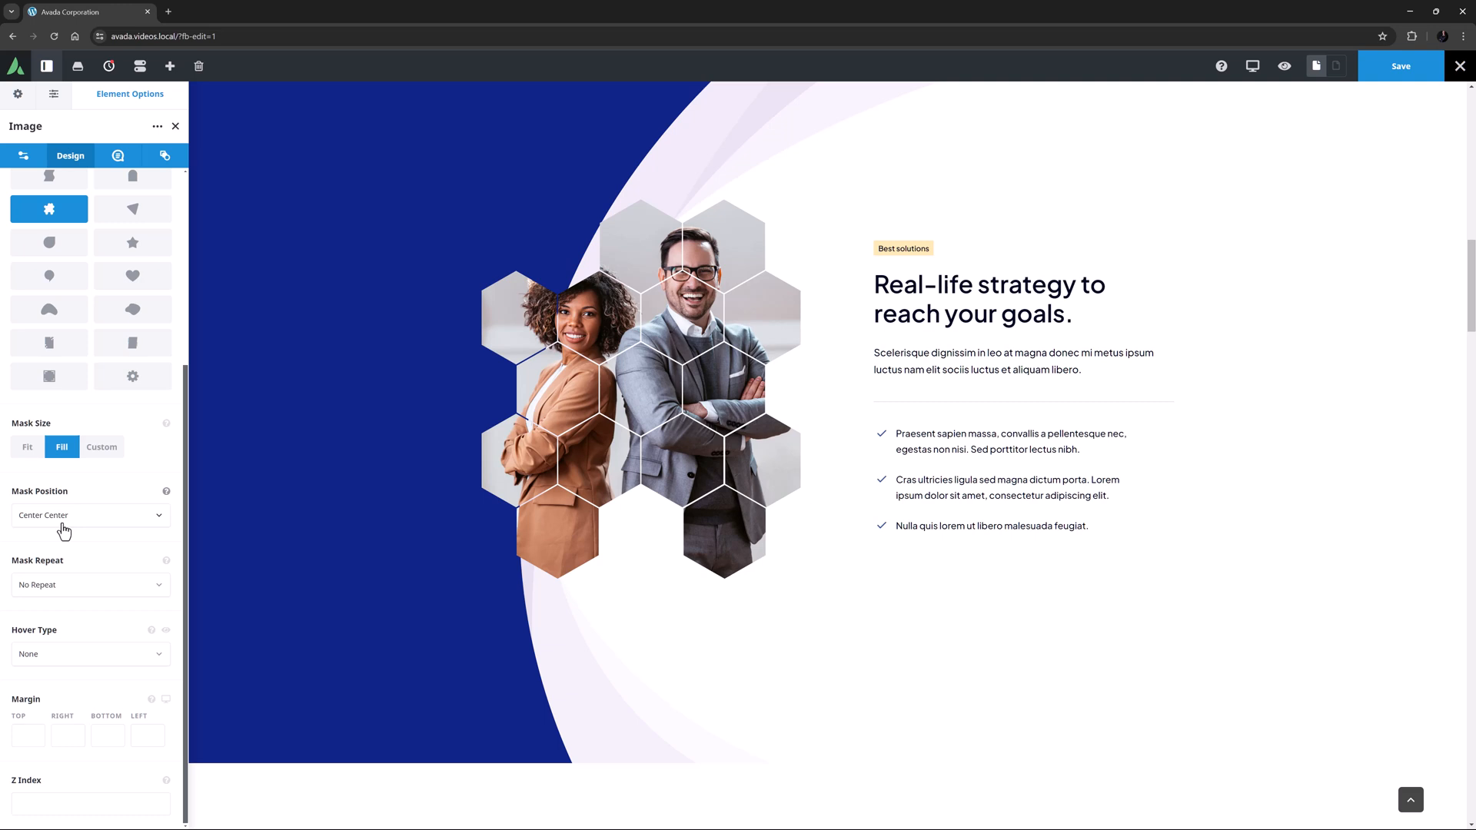
Keep Mask Repeat on No Repeat and set Mask Size to Custom.
{"action": "left_click", "coordinate": [90, 584]}
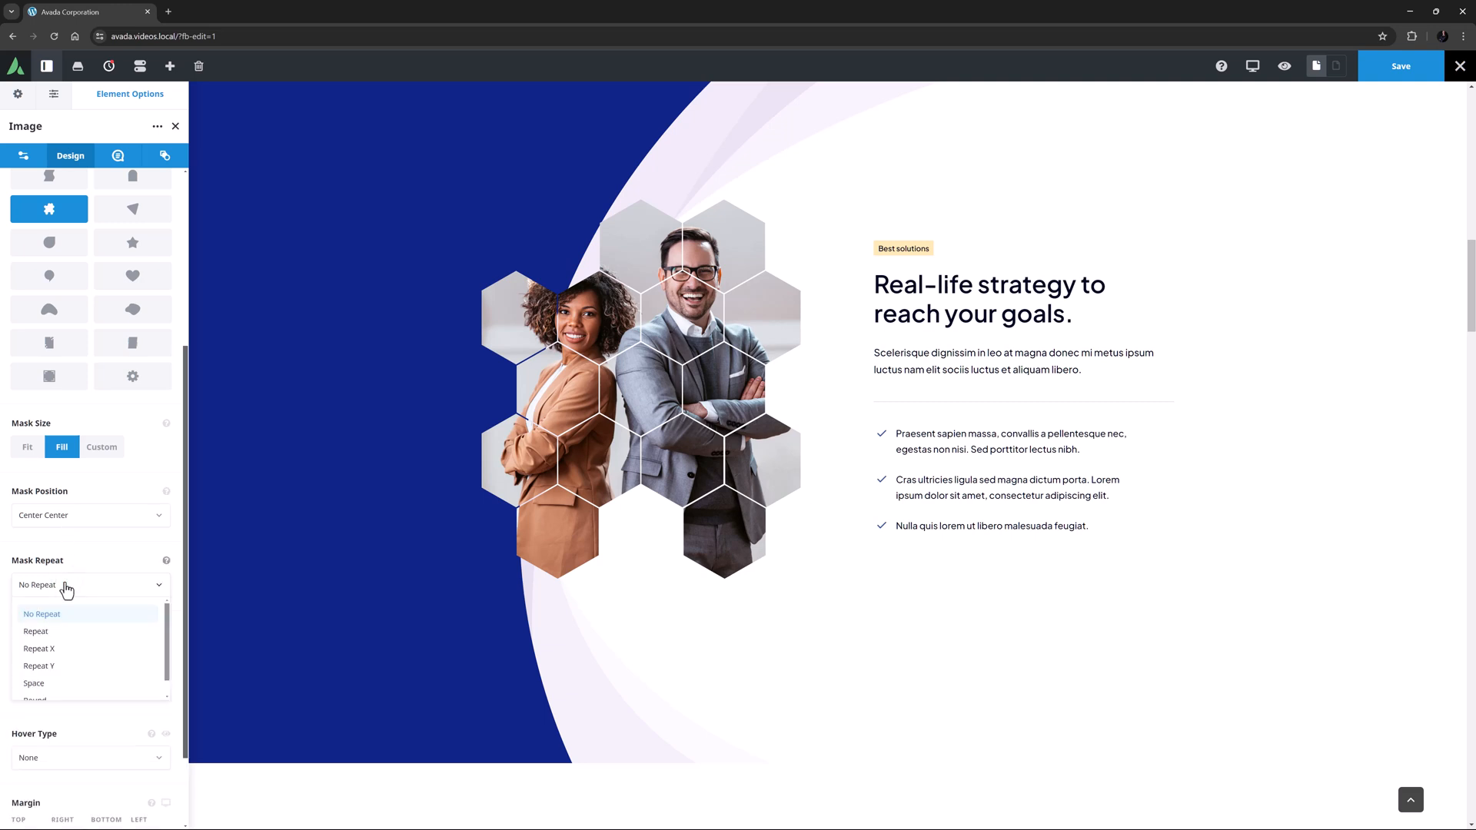
{"action": "left_click", "coordinate": [41, 614]}
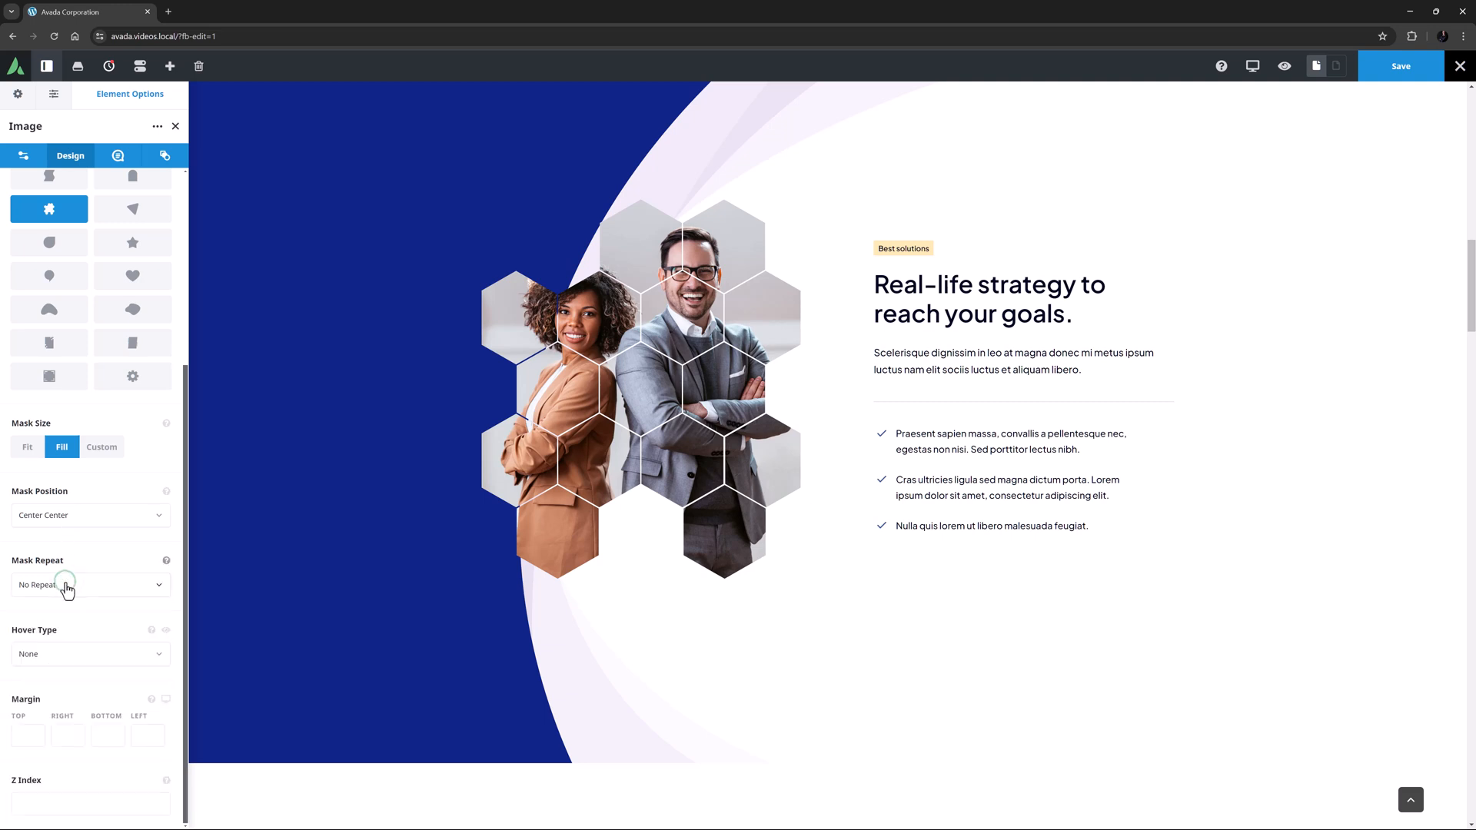
{"action": "left_click", "coordinate": [102, 445]}
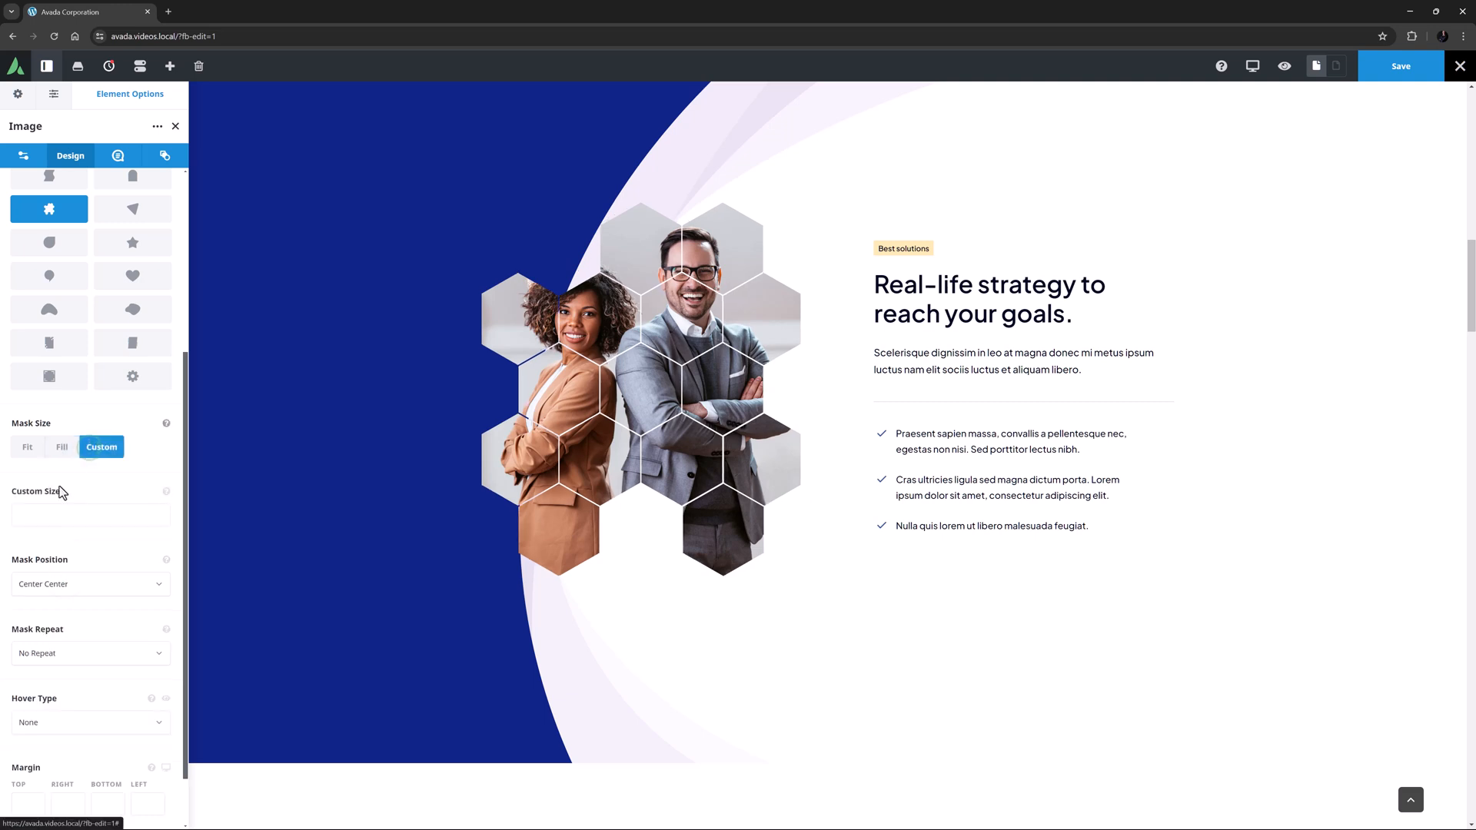
Set the mask's Custom Size to 60% and its position to Top Right.
{"action": "left_click", "coordinate": [91, 515]}
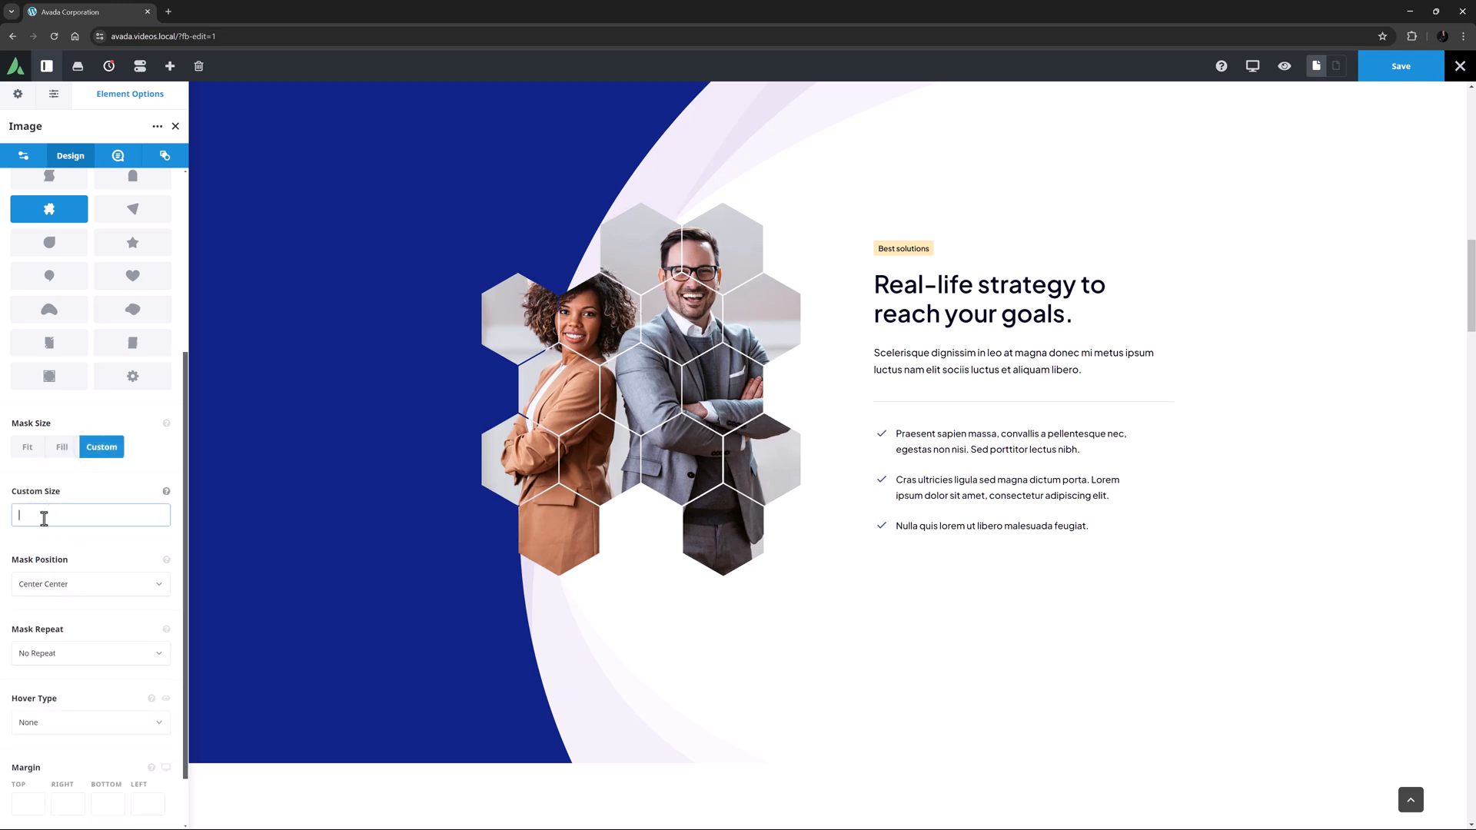
{"action": "type", "text": "60%"}
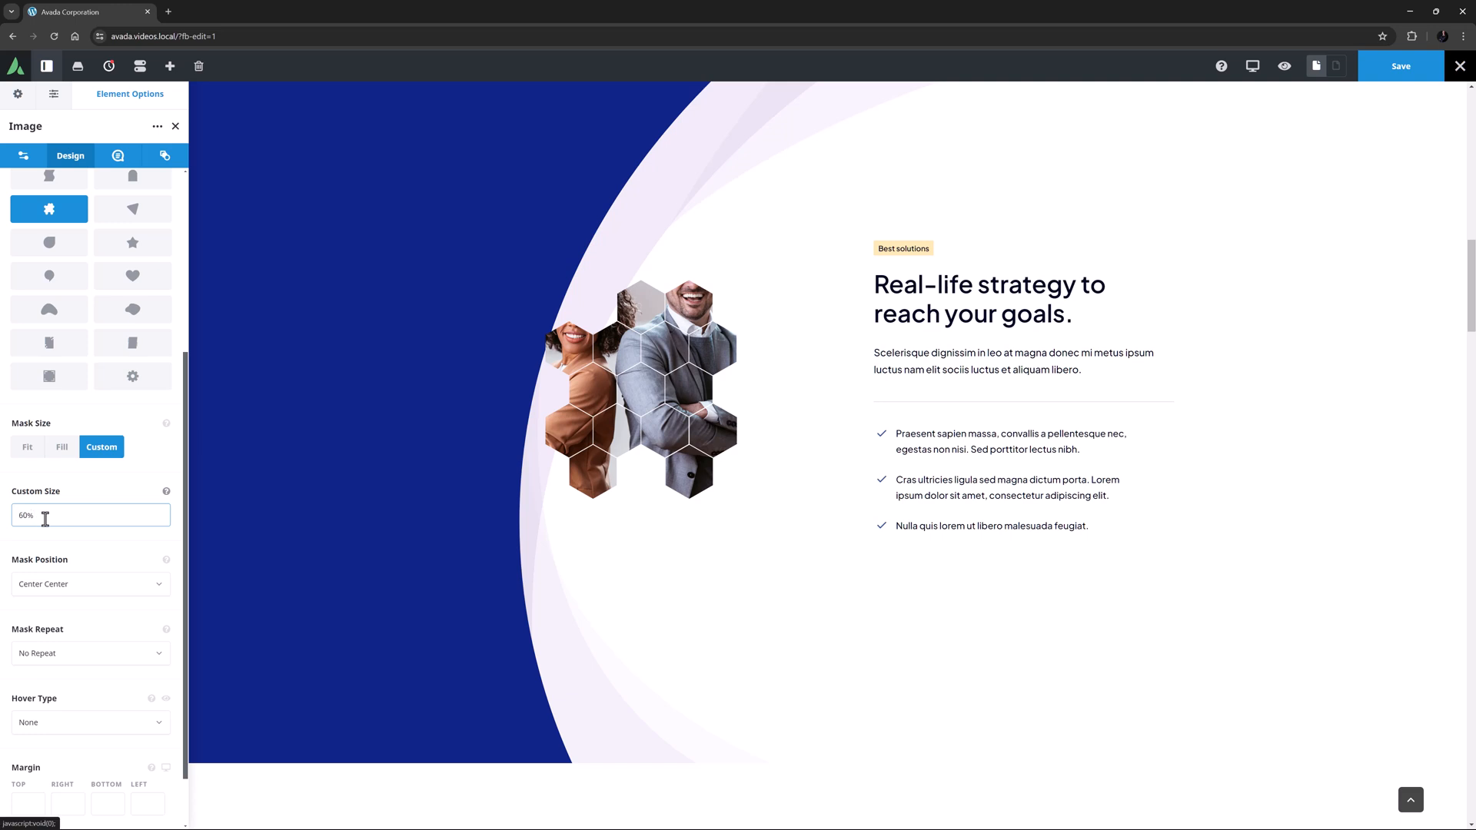
{"action": "left_click", "coordinate": [90, 584]}
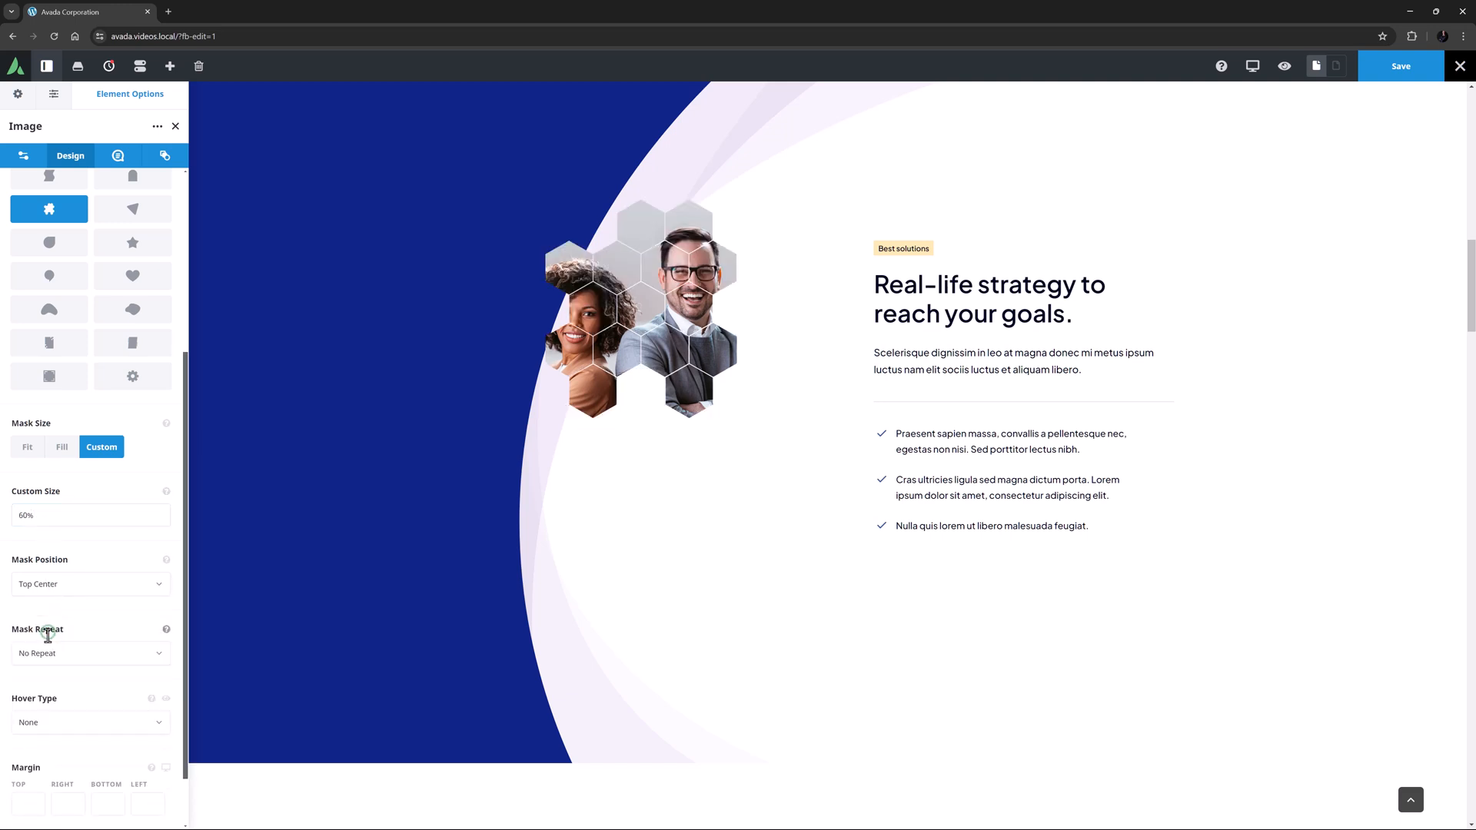
{"action": "left_click", "coordinate": [89, 585]}
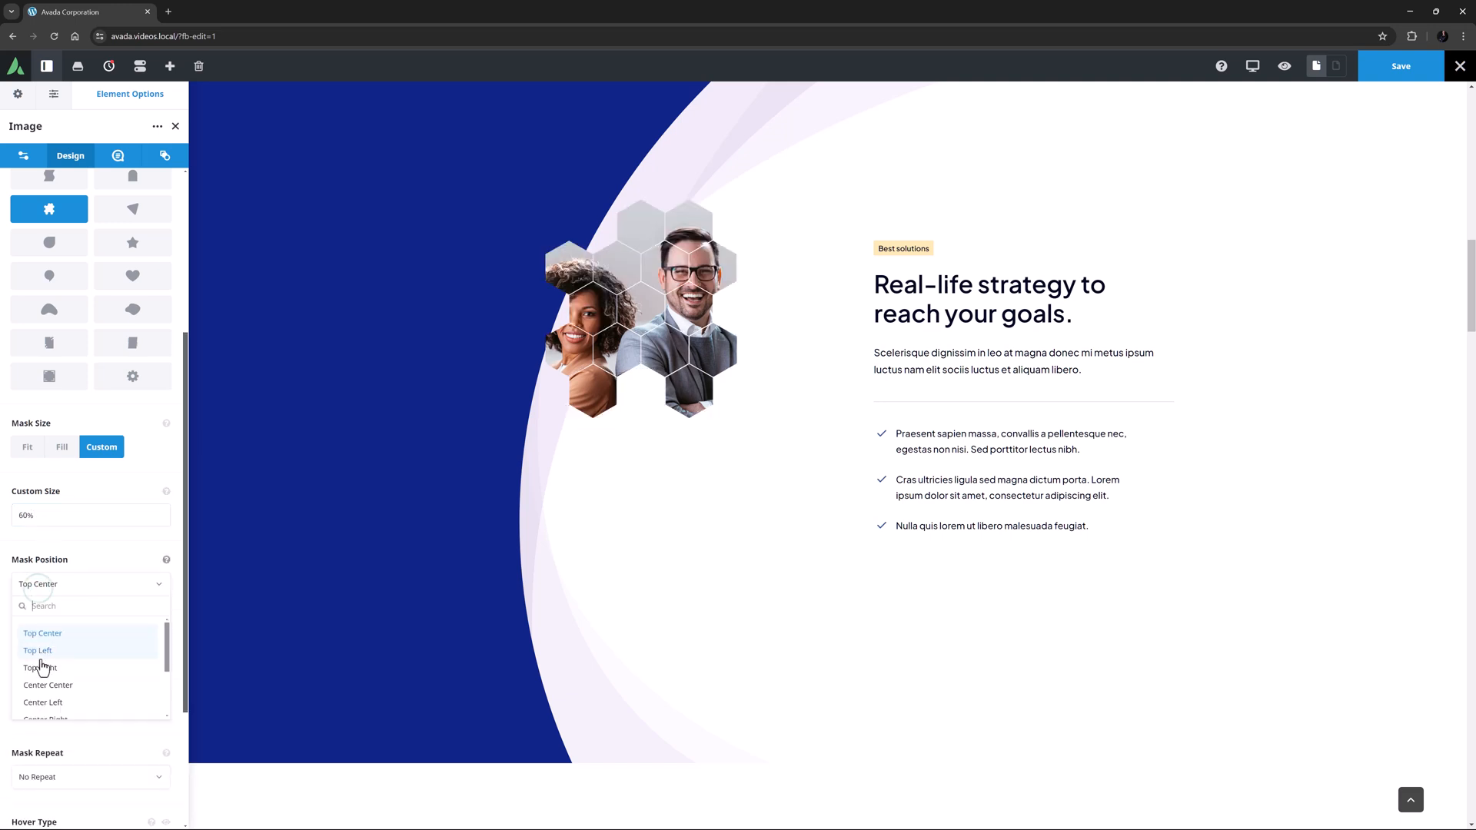
{"action": "left_click", "coordinate": [40, 667]}
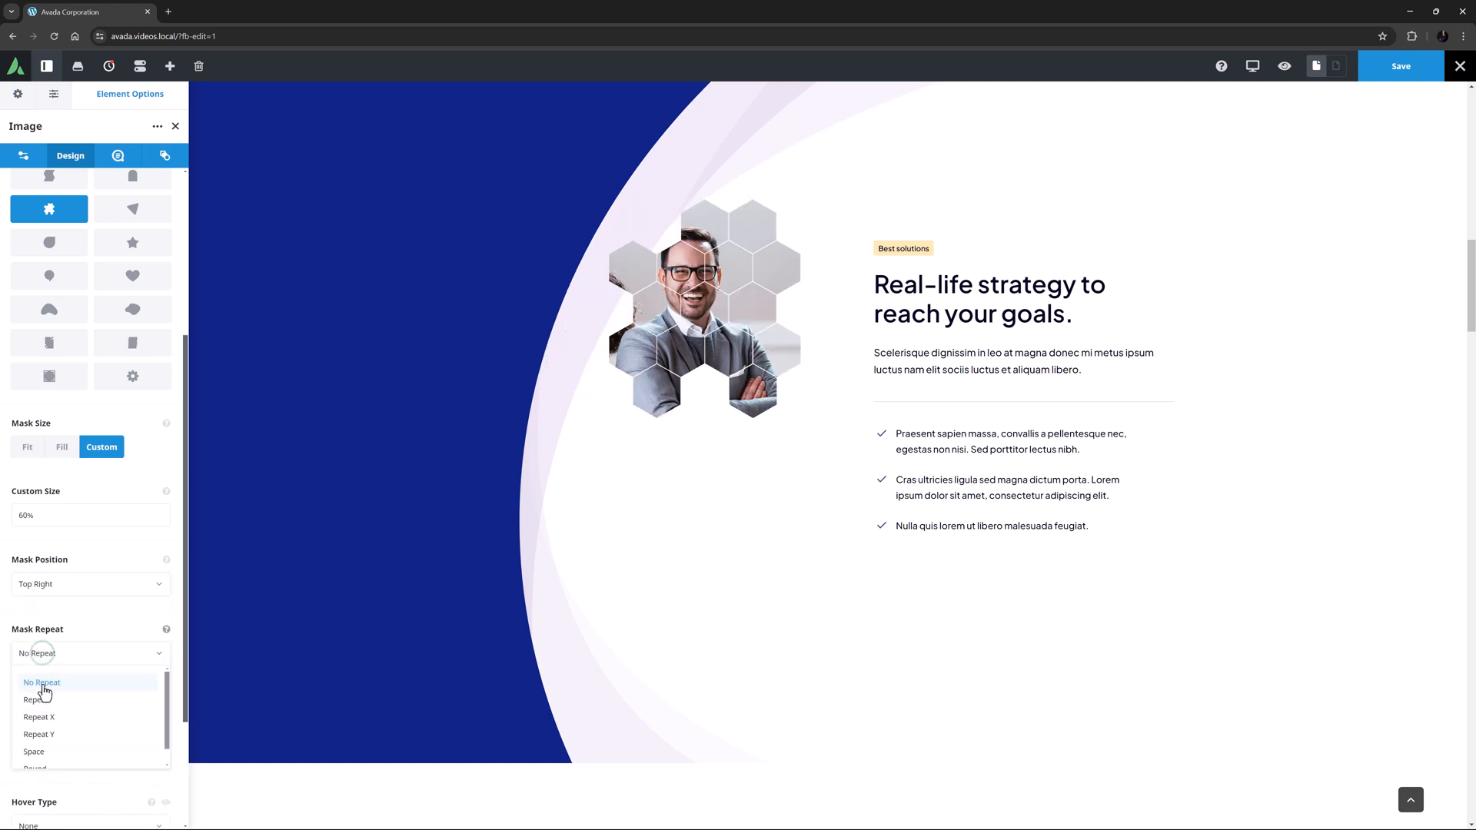
Set Mask Repeat to Repeat so the hexagons tile in both directions.
{"action": "left_click", "coordinate": [38, 716]}
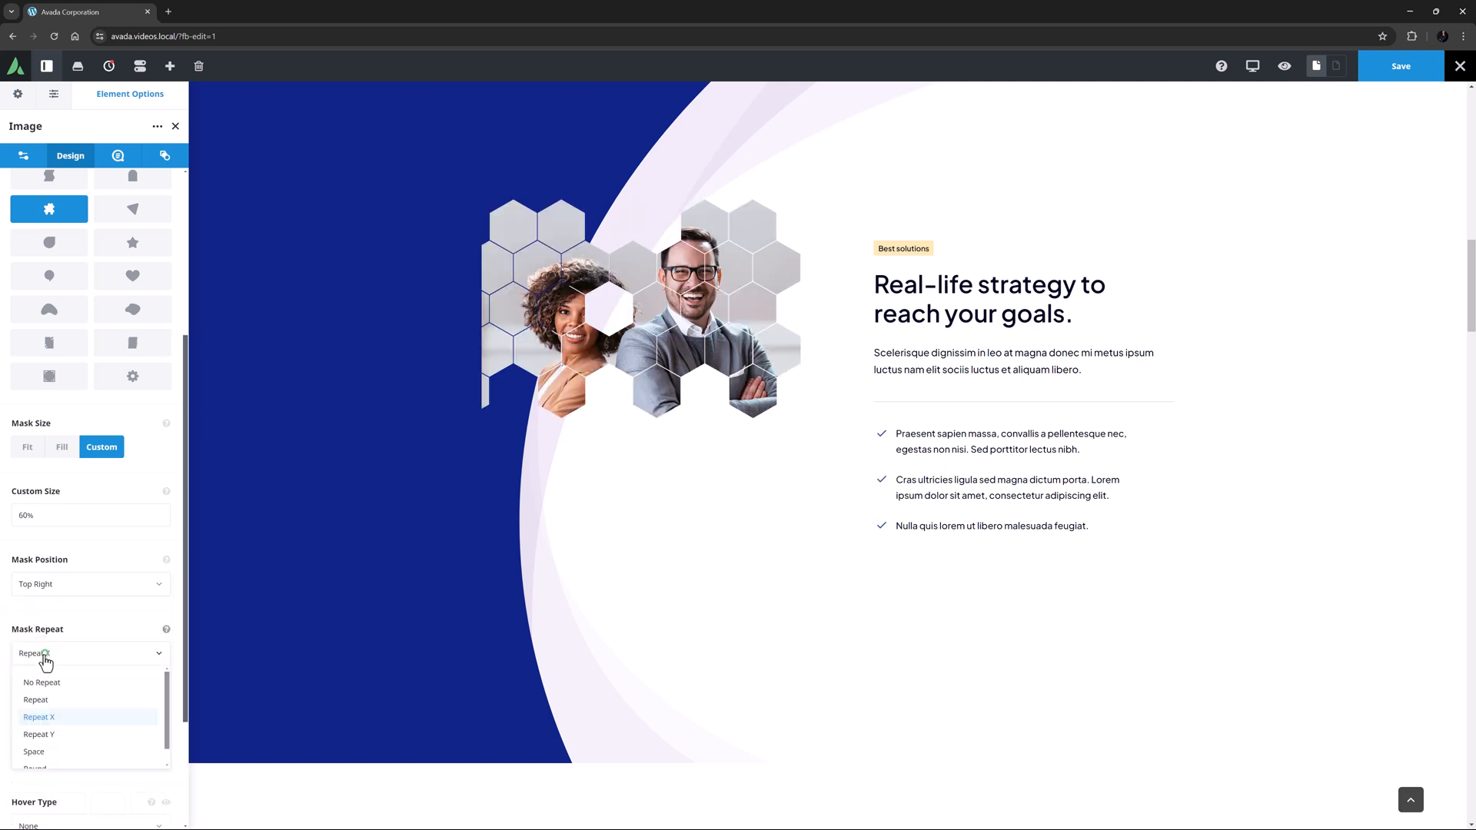
{"action": "left_click", "coordinate": [36, 700]}
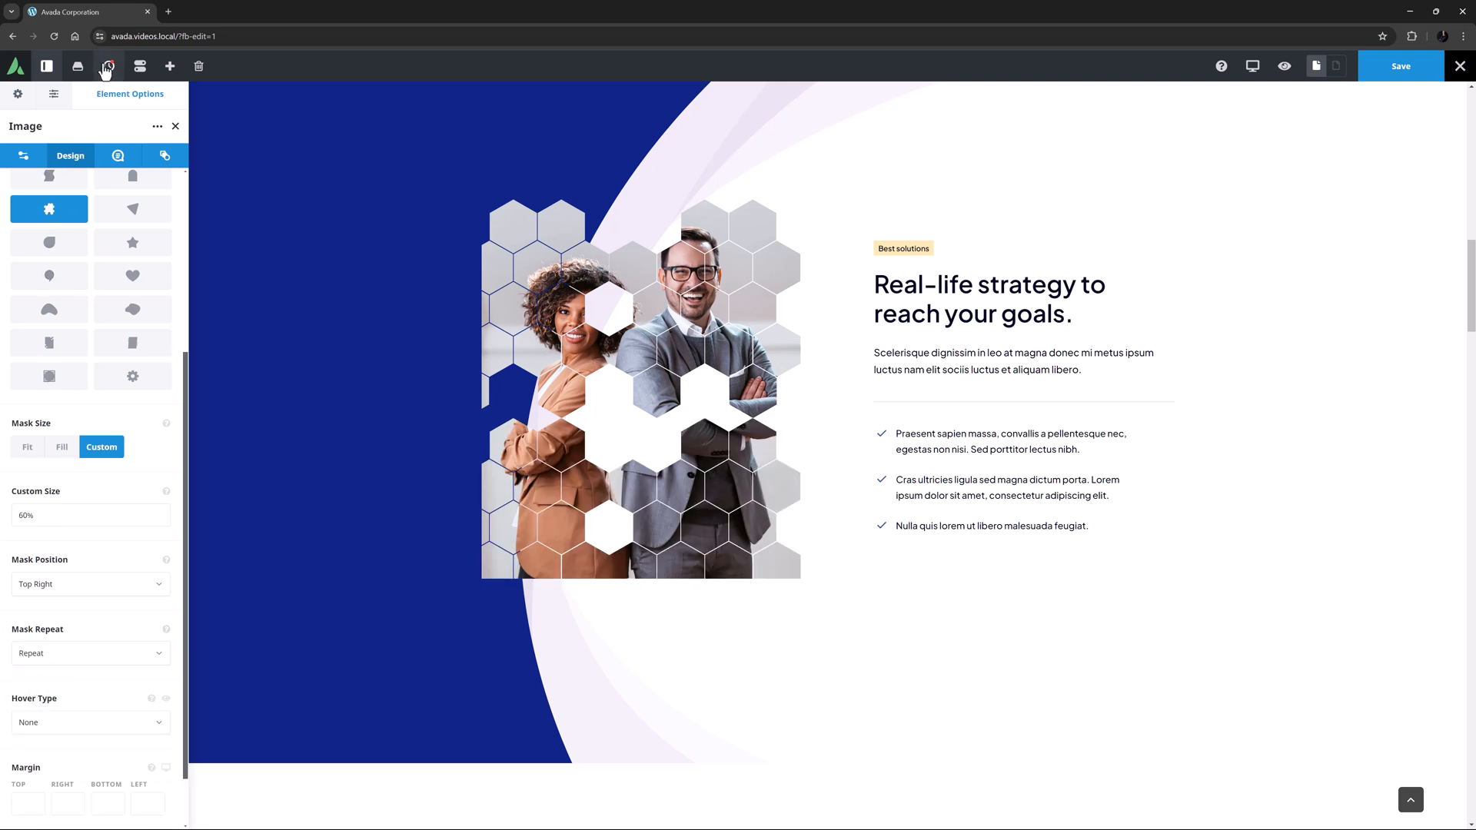
Revert via History to Fill size, Center Center position and No Repeat.
{"action": "left_click", "coordinate": [107, 66]}
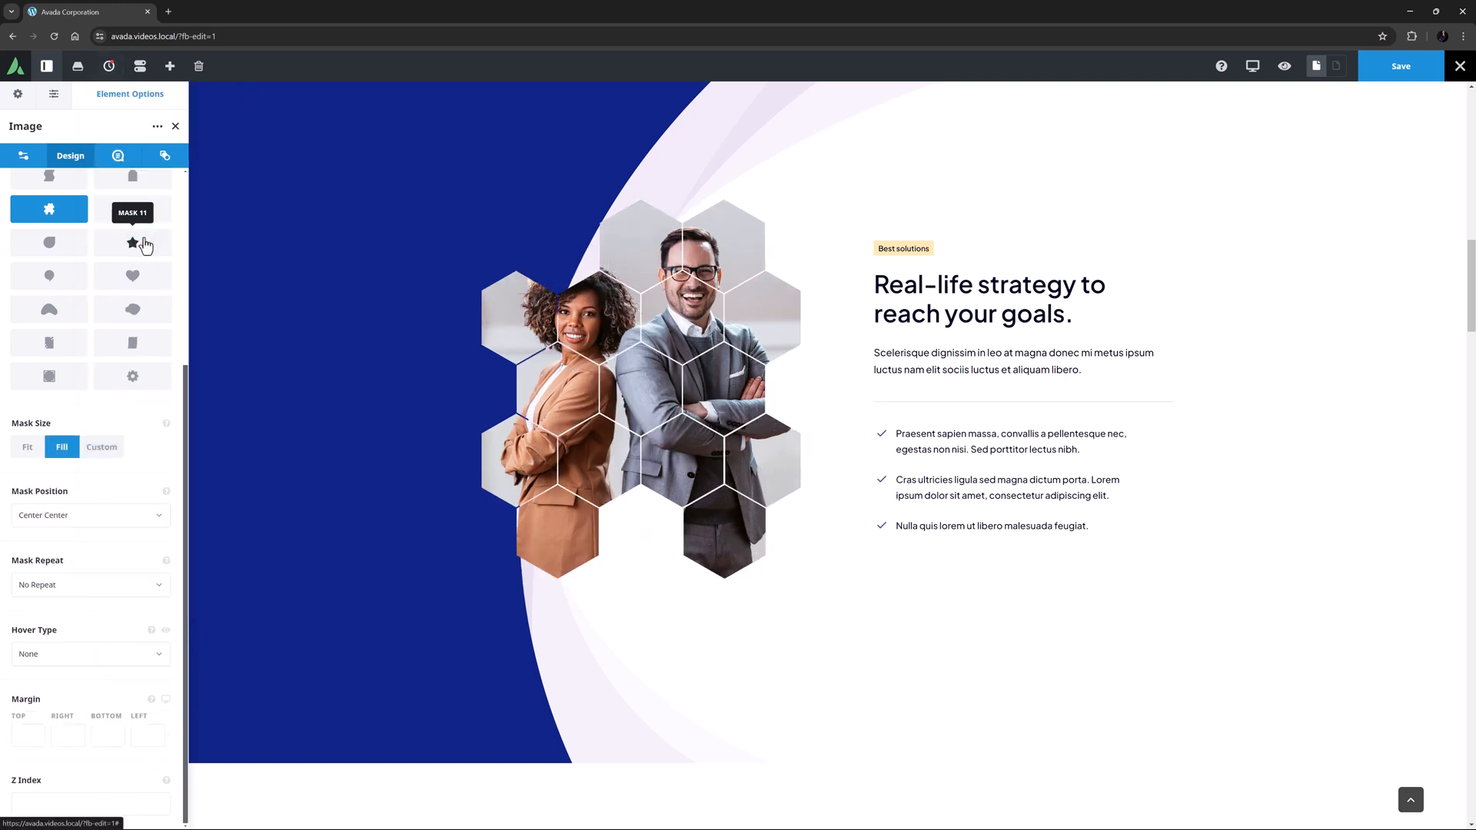
{"action": "mouse_move", "coordinate": [176, 183]}
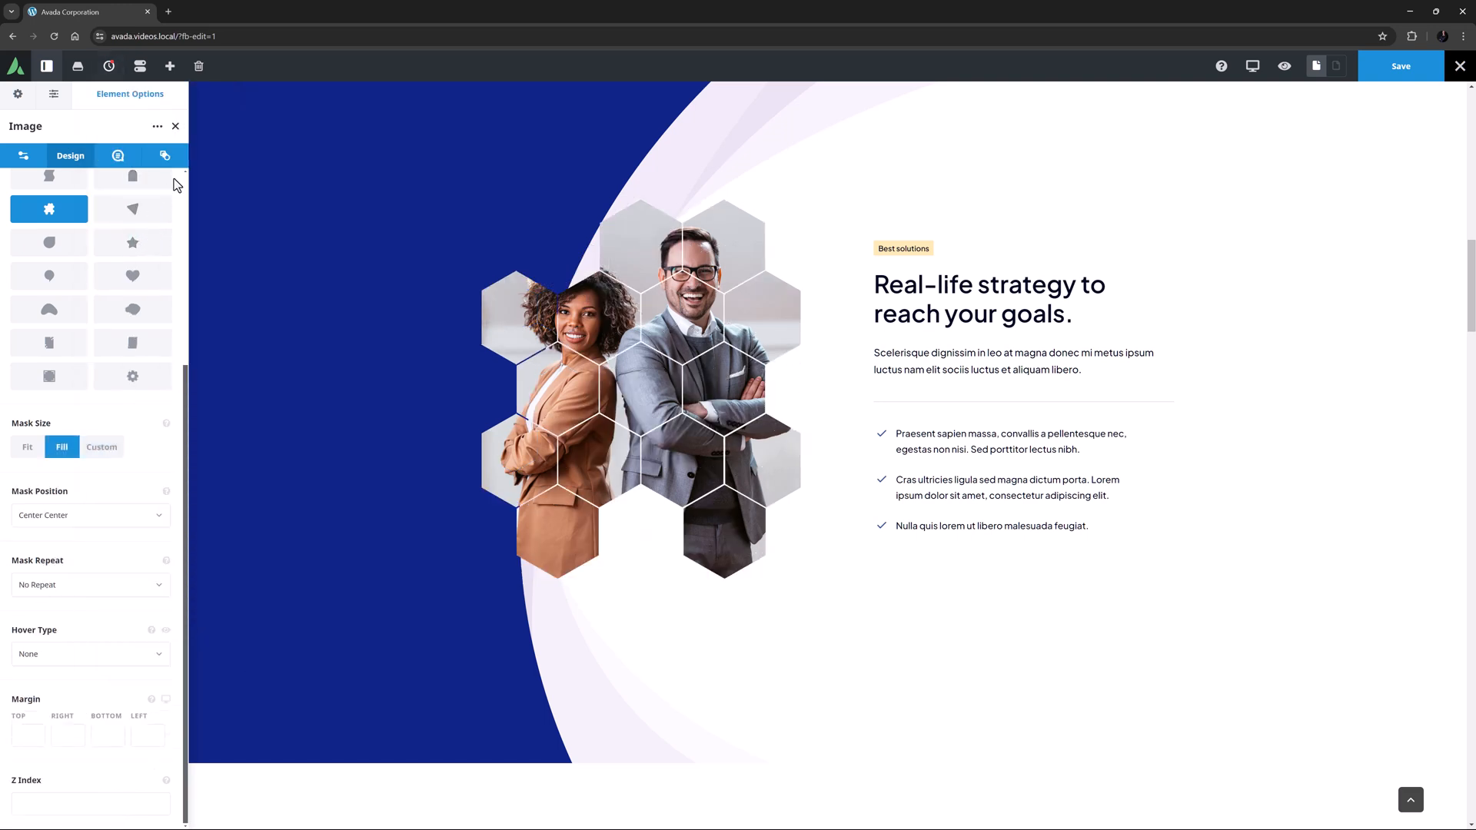